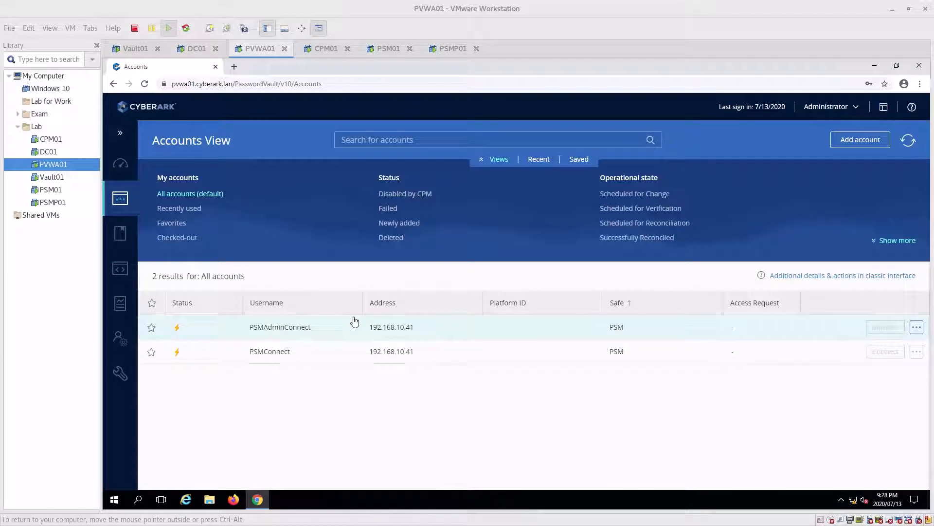
# Switch from the PVWA01 machine to the Vault01 desktop.
pyautogui.click(136, 48)
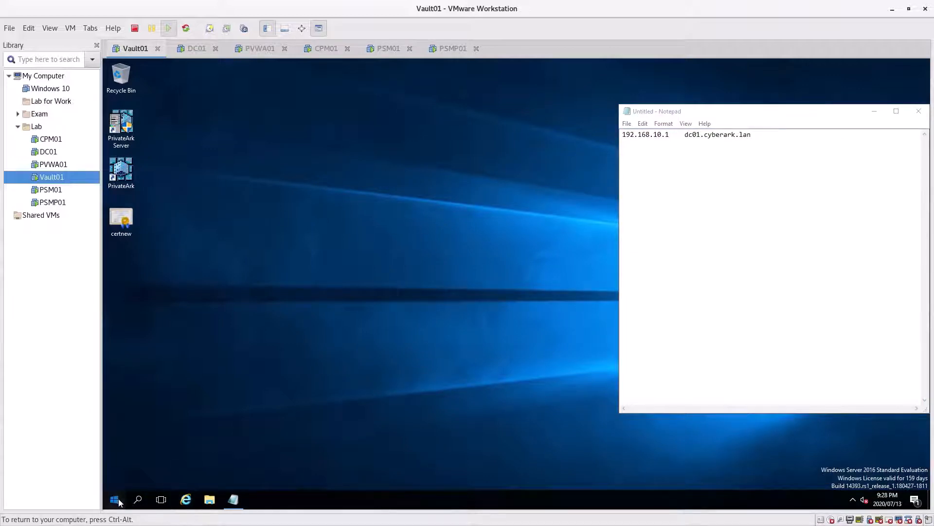
# Add 192.168.10.1 dc01.cyberark.lan to Vault01's hosts file as administrator, then close the scratch note.
pyautogui.click(115, 500)
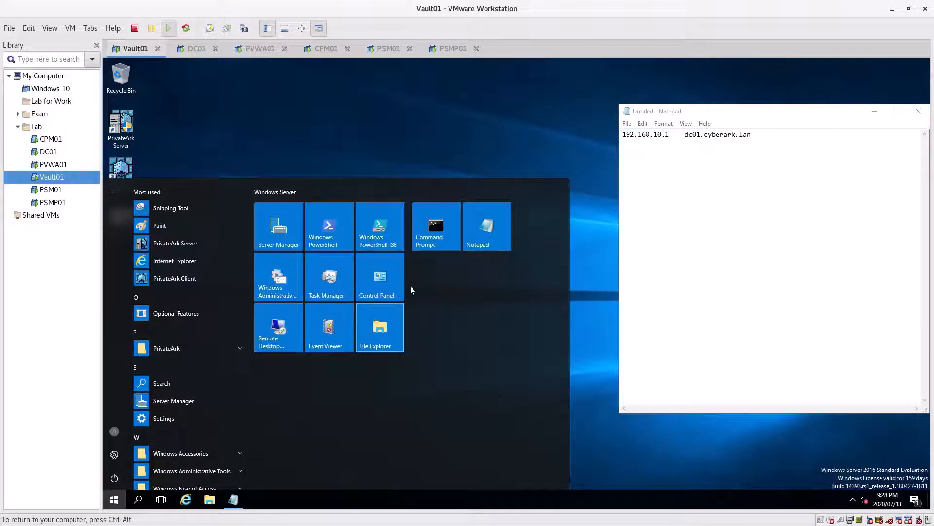
pyautogui.rightClick(487, 226)
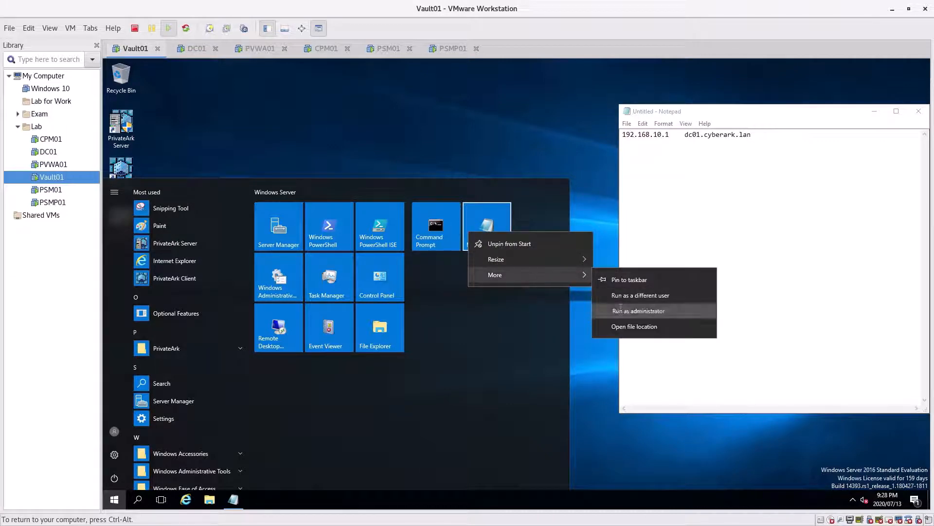
pyautogui.click(638, 310)
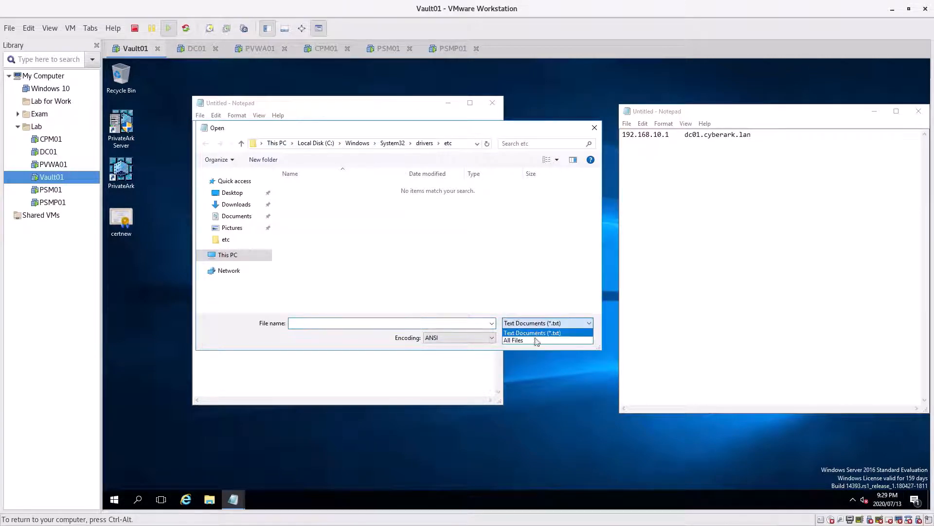
pyautogui.click(513, 341)
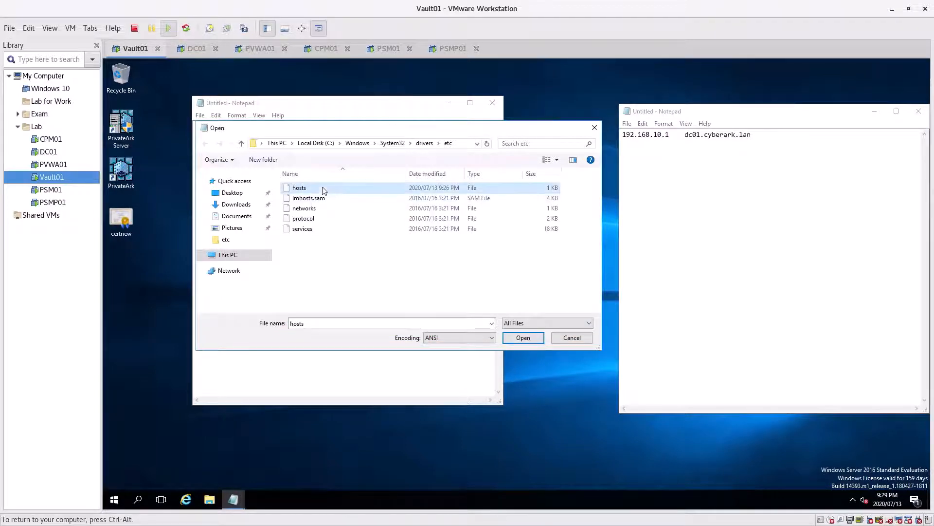
pyautogui.click(522, 337)
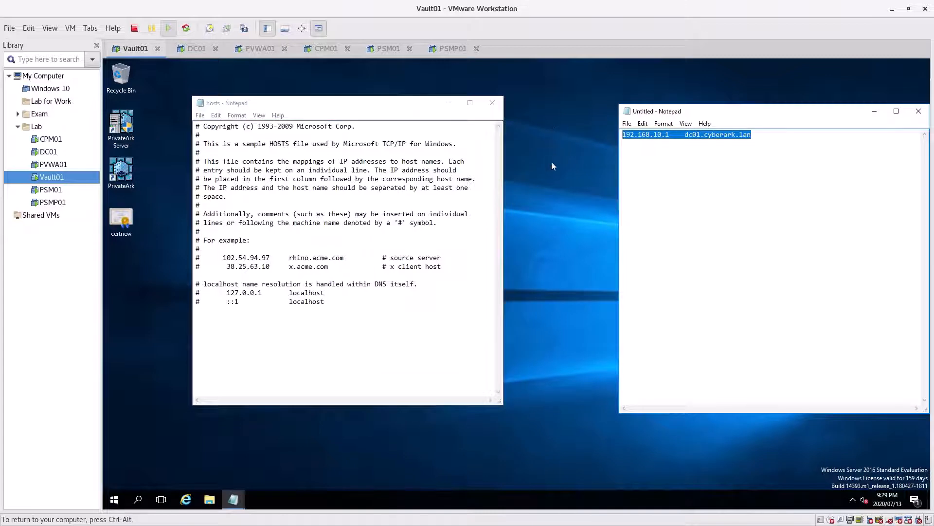
pyautogui.moveTo(175, 350)
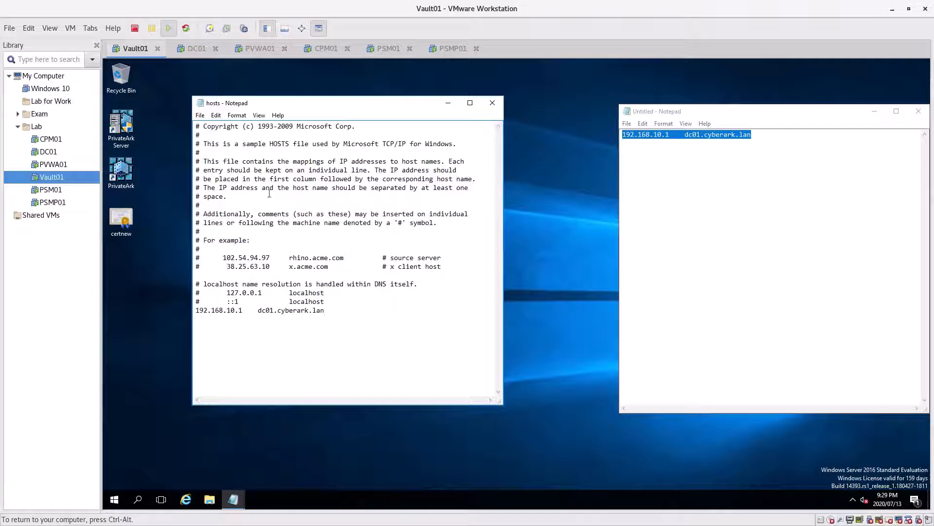
pyautogui.click(199, 115)
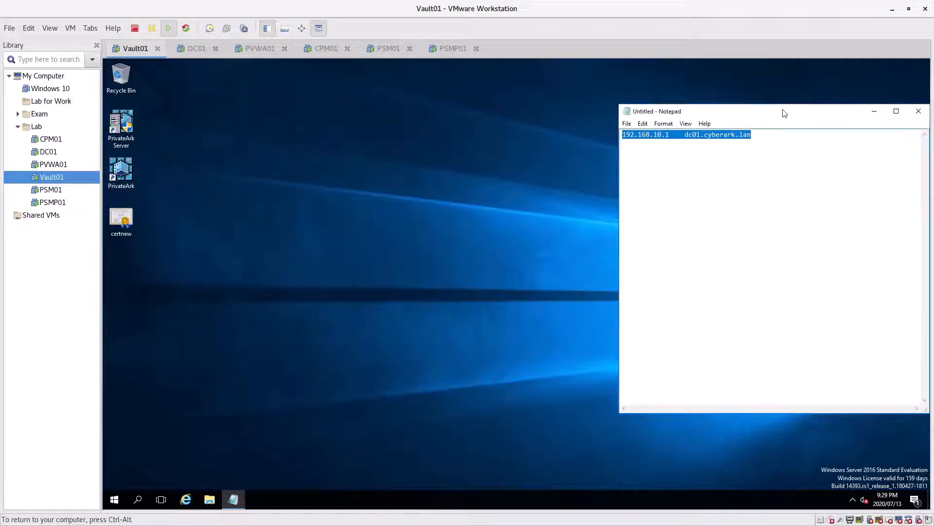
pyautogui.click(918, 111)
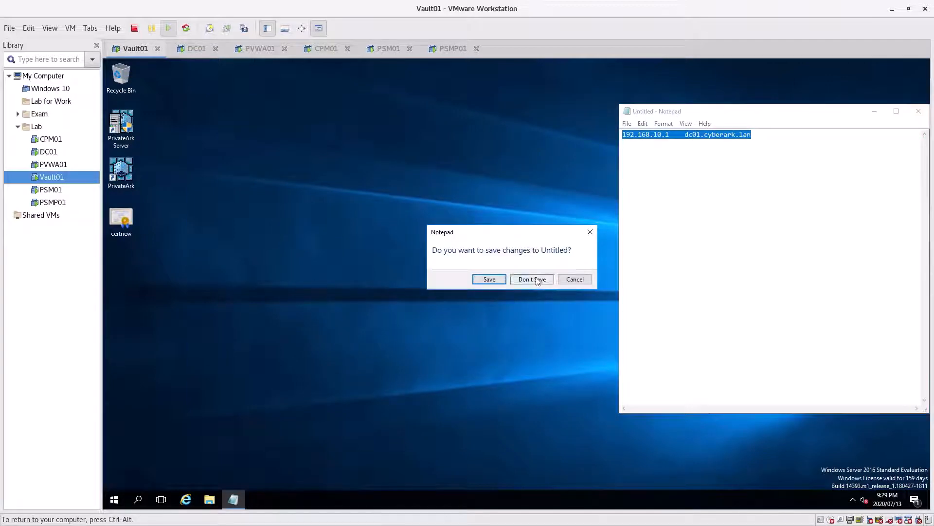
# Discard the scratch note and import certnew into Local Machine Trusted Root Certification Authorities.
pyautogui.click(531, 279)
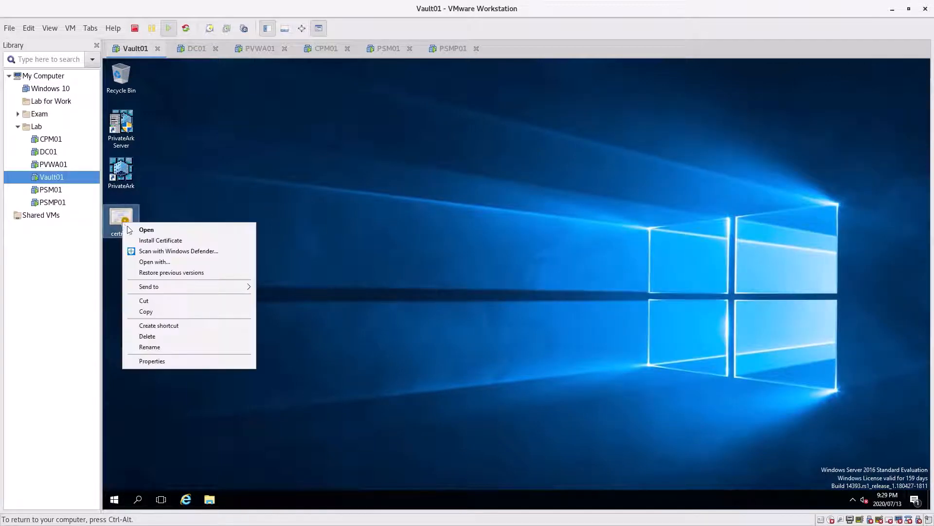
pyautogui.click(160, 240)
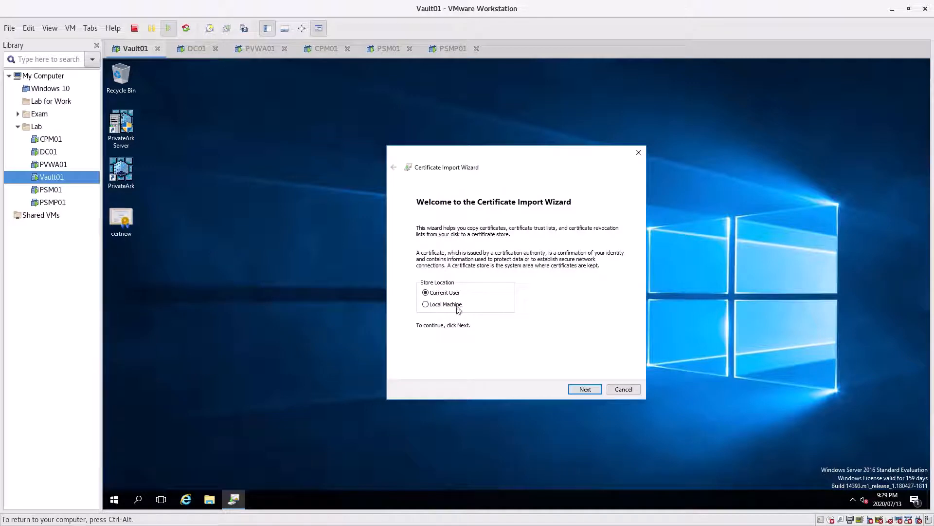
pyautogui.click(584, 389)
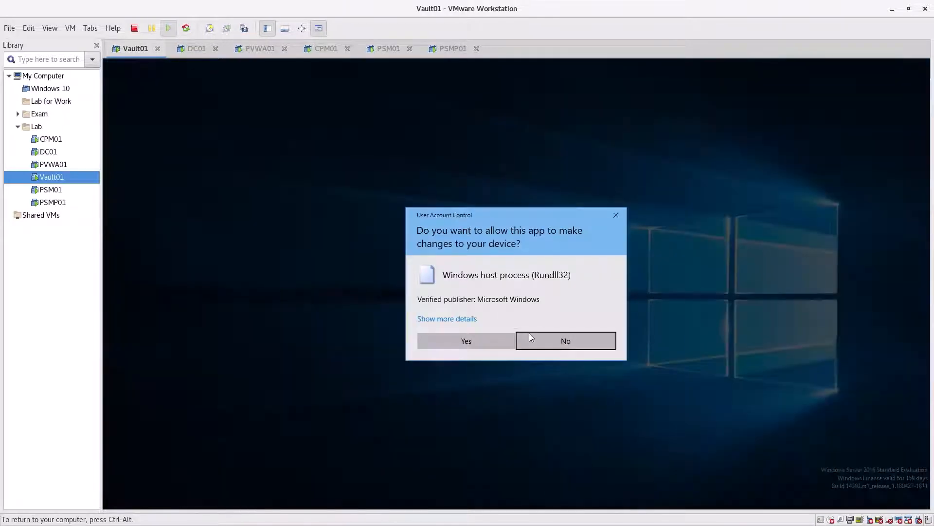
pyautogui.click(466, 340)
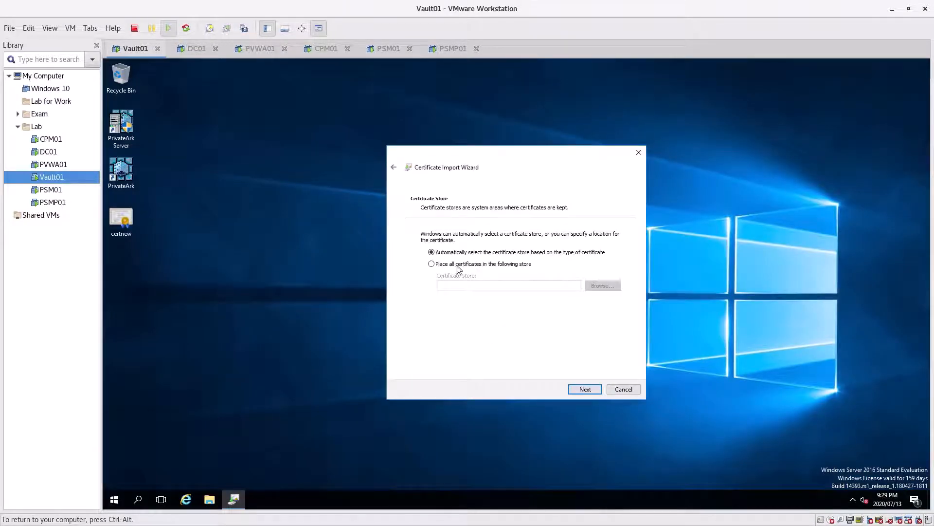
pyautogui.click(602, 285)
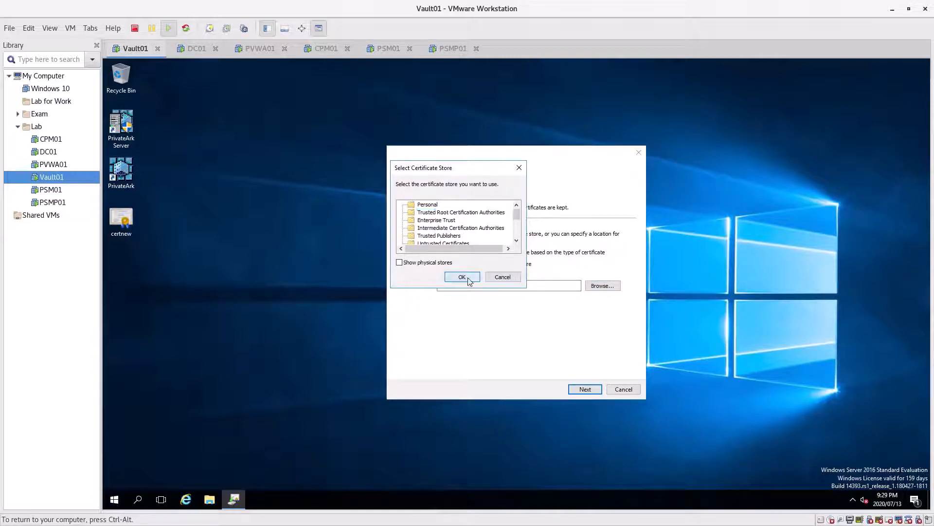
pyautogui.click(462, 277)
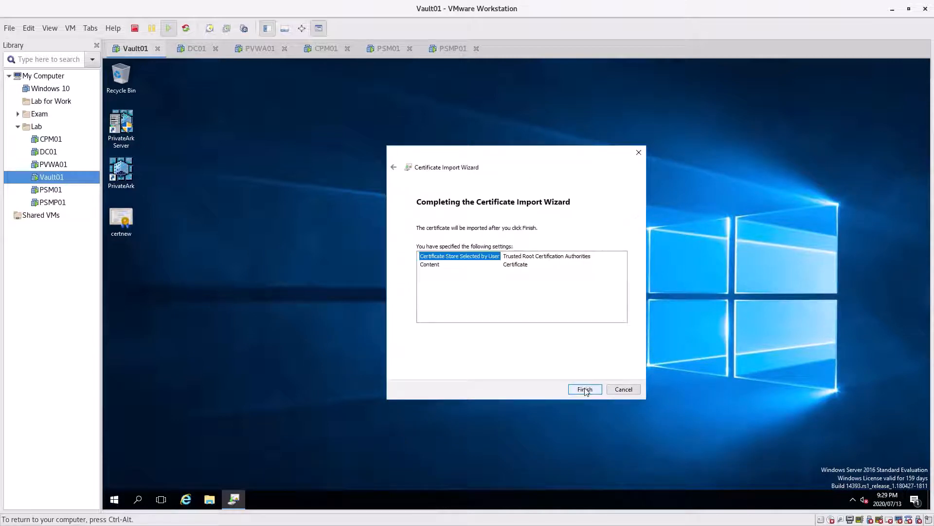
pyautogui.click(584, 388)
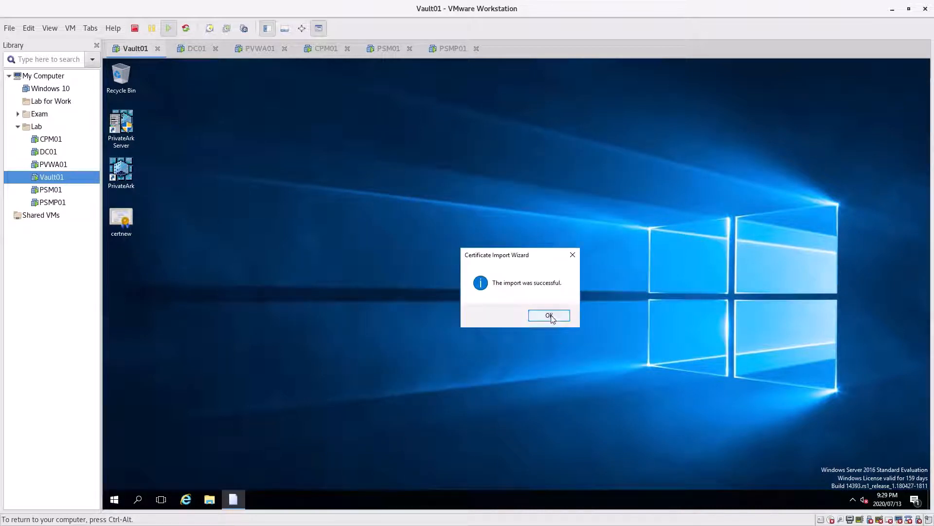
pyautogui.click(548, 315)
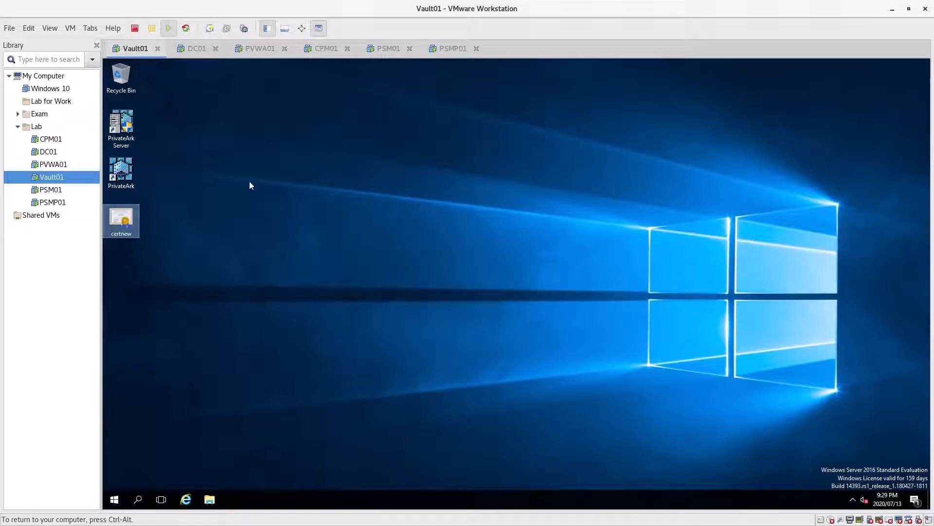
# On DC01, start a new user named cyberark-bind in the CyberArk OU.
pyautogui.click(197, 48)
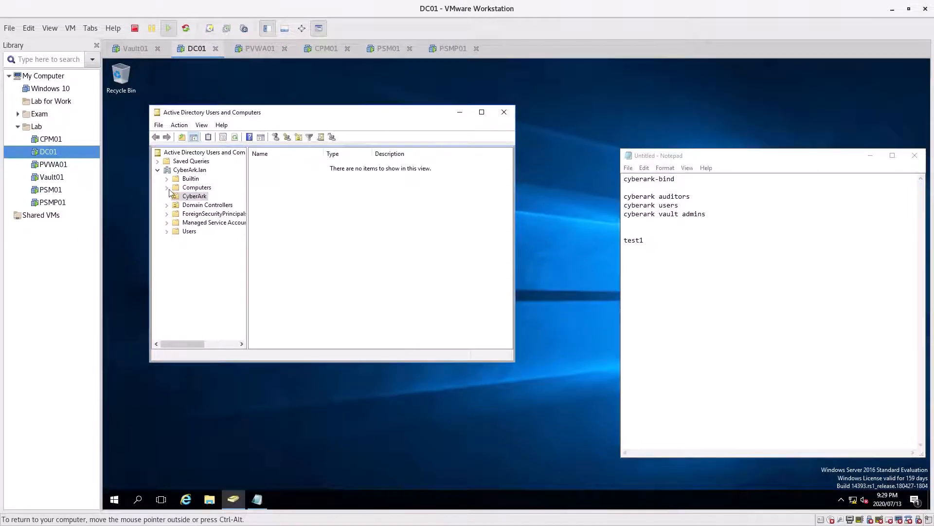
pyautogui.click(214, 213)
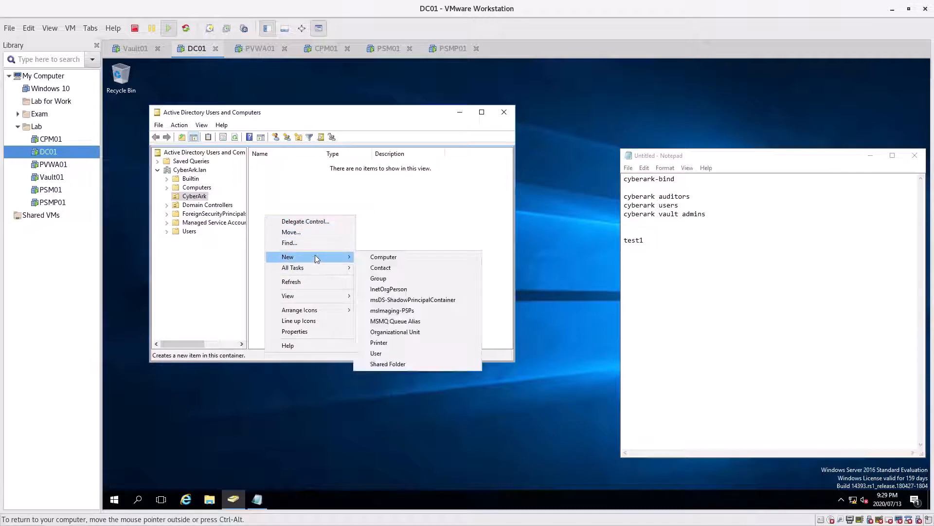
pyautogui.click(376, 353)
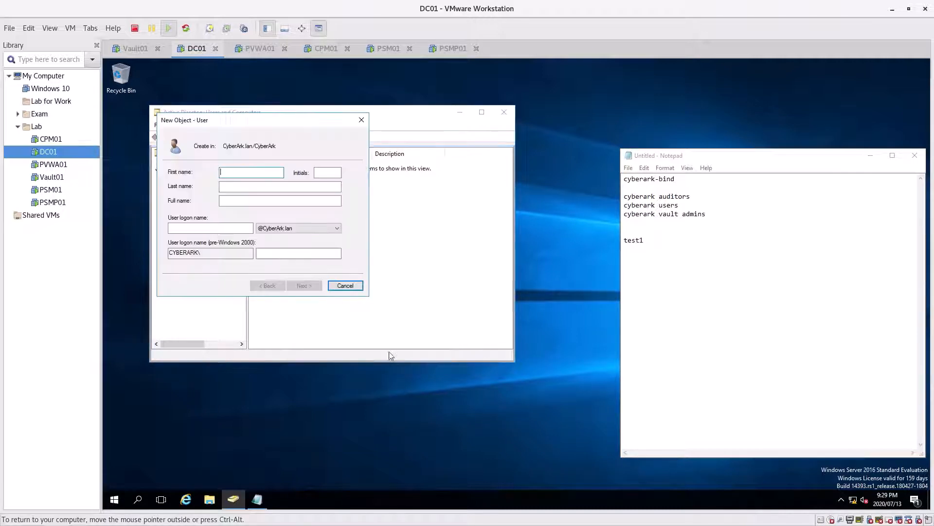
pyautogui.doubleClick(649, 178)
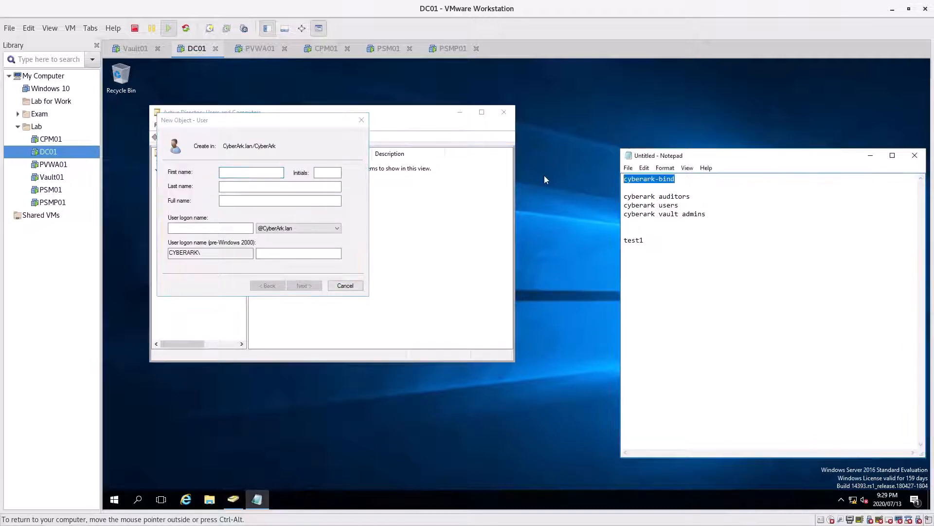
pyautogui.click(251, 173)
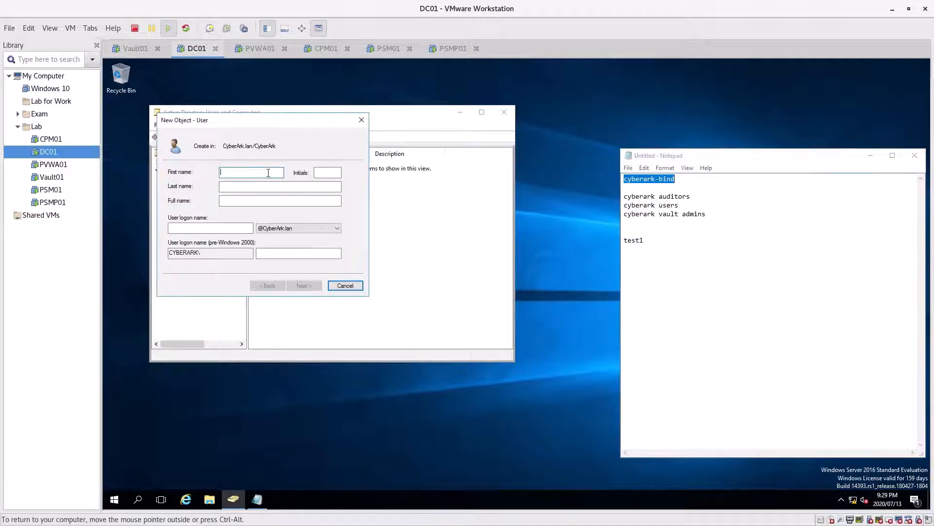
pyautogui.write('cyberark-bind')
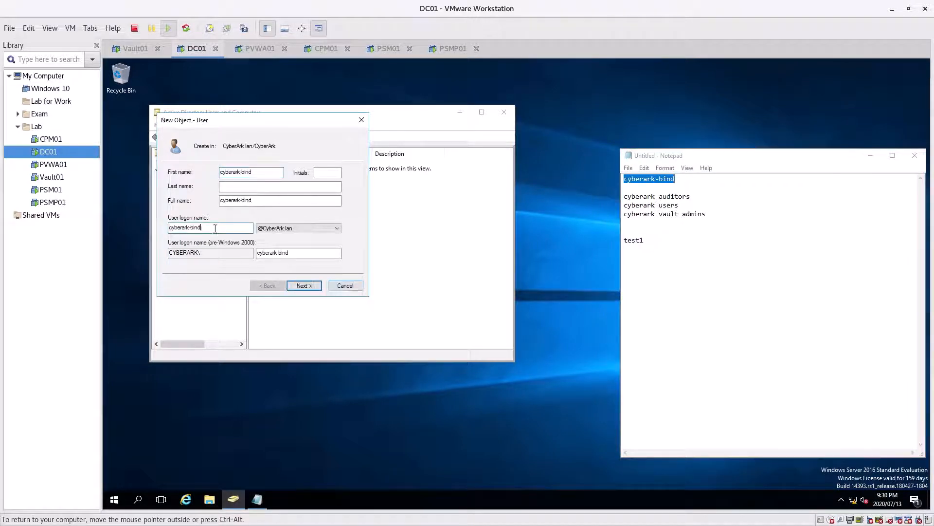
# Give cyberark-bind a password that never expires and confirm the summary.
pyautogui.click(303, 284)
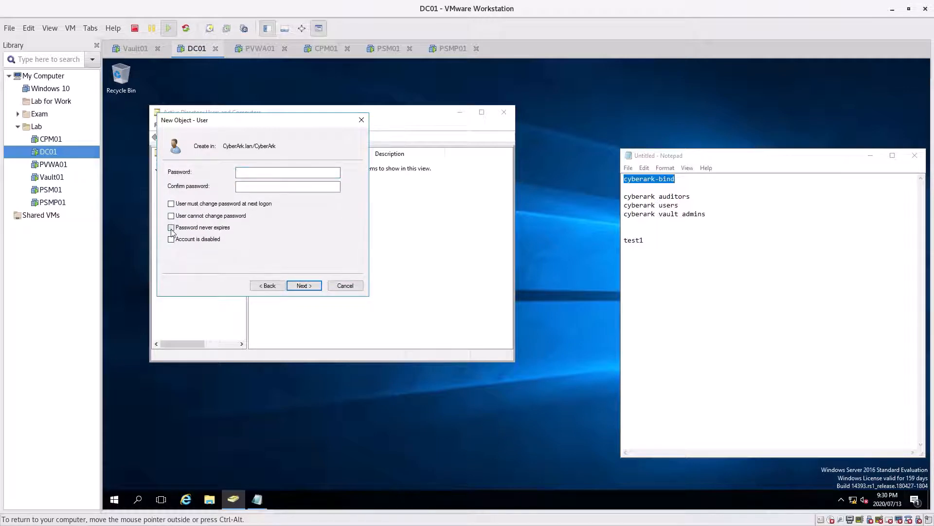
pyautogui.click(171, 227)
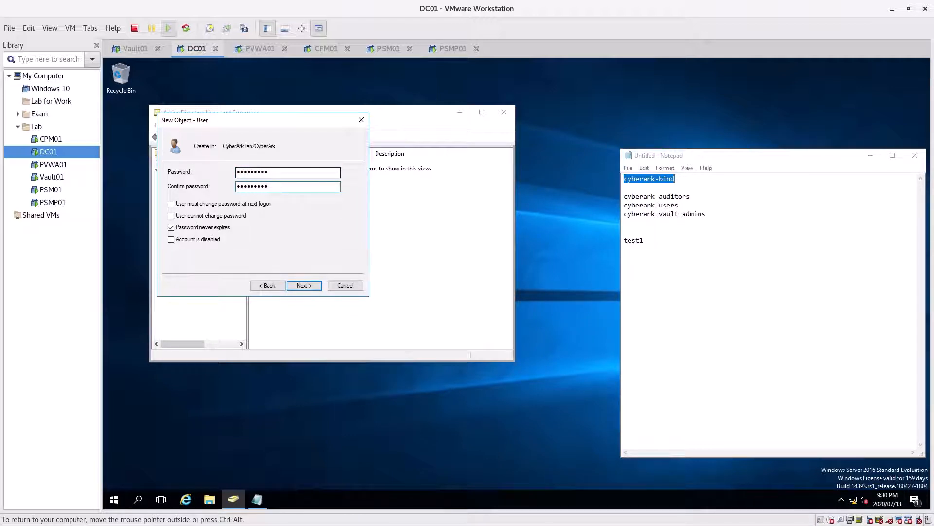
pyautogui.click(303, 285)
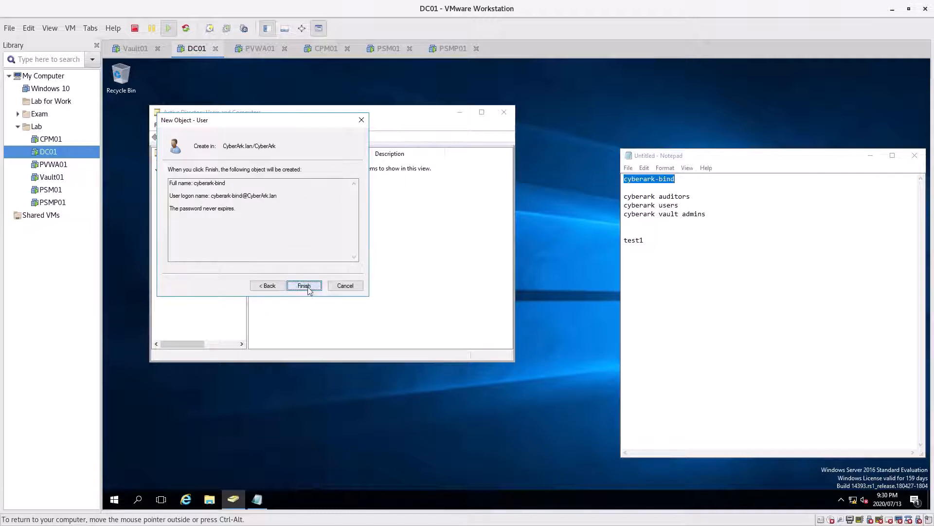
pyautogui.click(304, 285)
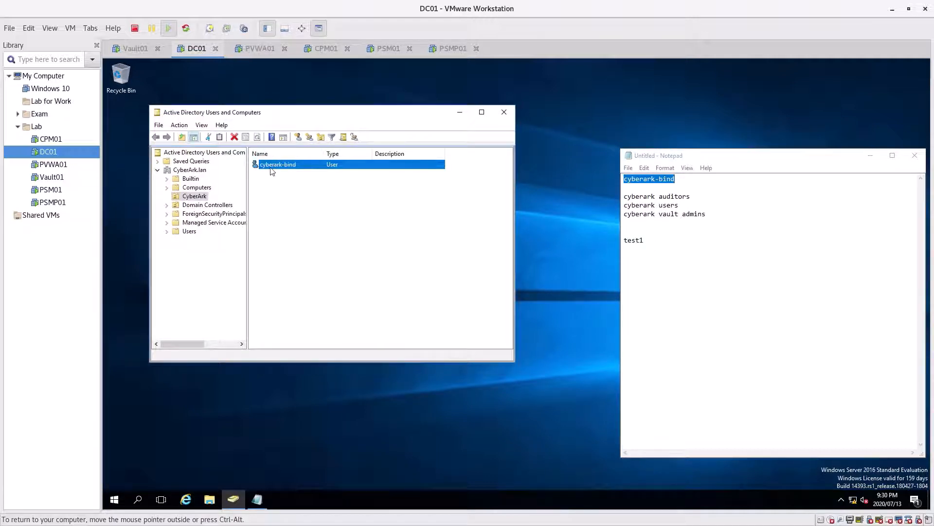
# Add cyberark-bind to Domain Admins as primary group, remove Domain Users, and apply.
pyautogui.rightClick(277, 164)
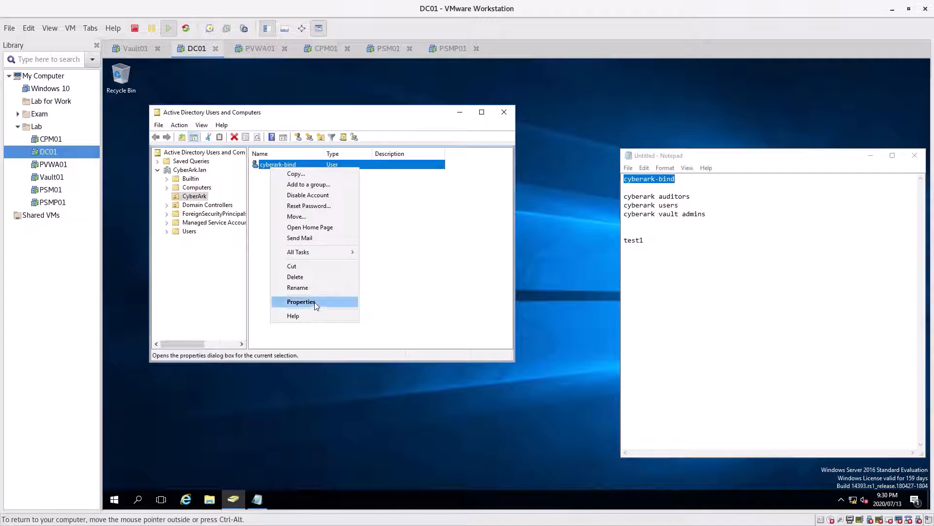
pyautogui.click(301, 302)
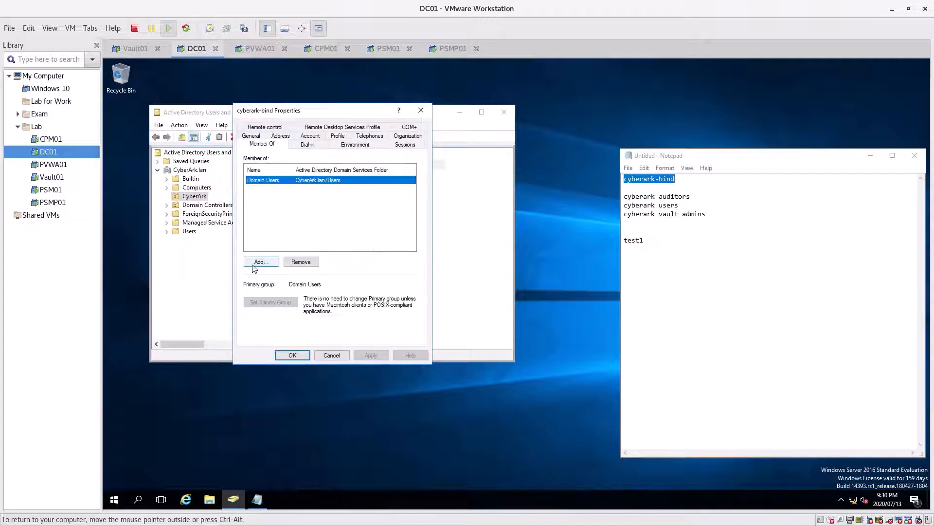
pyautogui.click(260, 262)
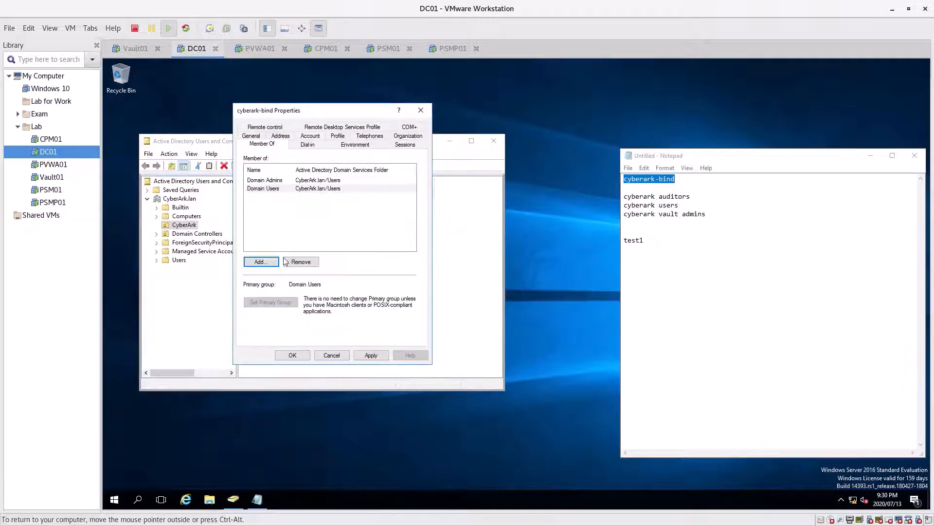
pyautogui.click(318, 188)
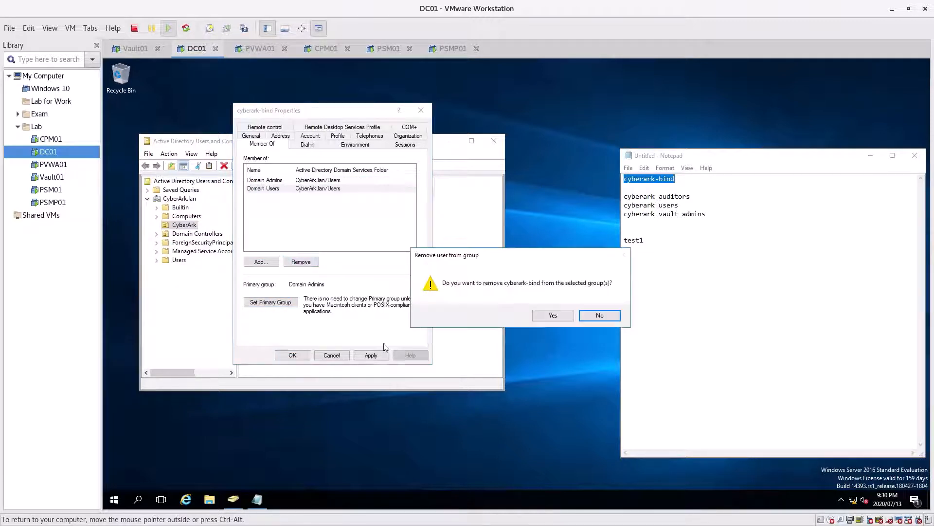
pyautogui.click(551, 315)
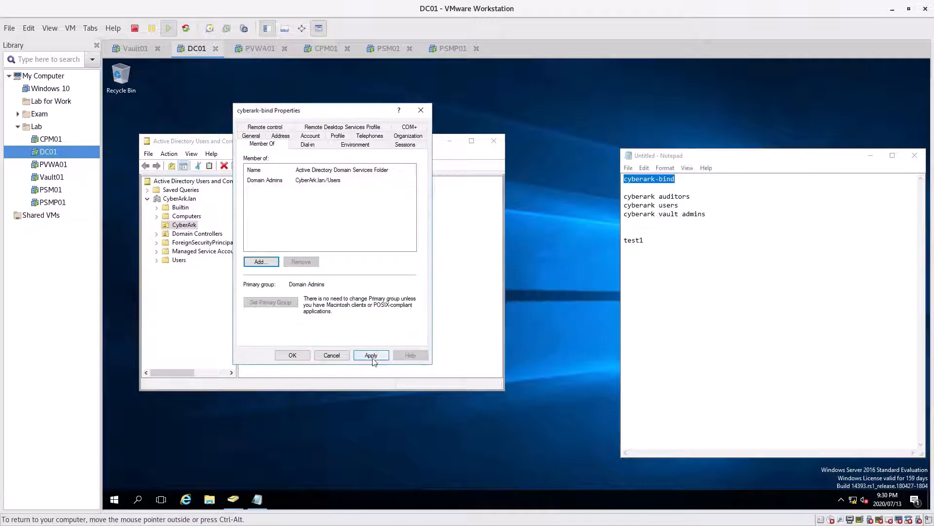
pyautogui.click(292, 355)
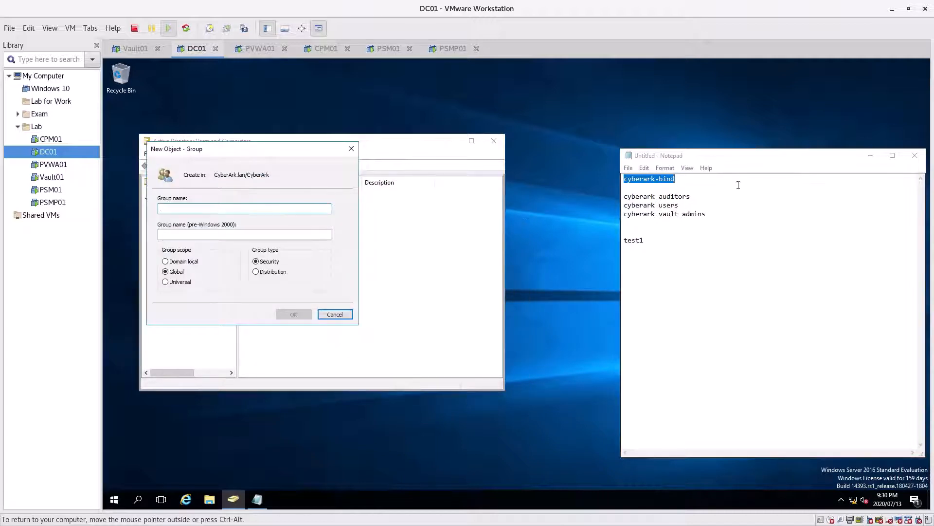
# Create groups cyberark auditors, cyberark users and cyberark vault admins in the CyberArk OU.
pyautogui.doubleClick(656, 196)
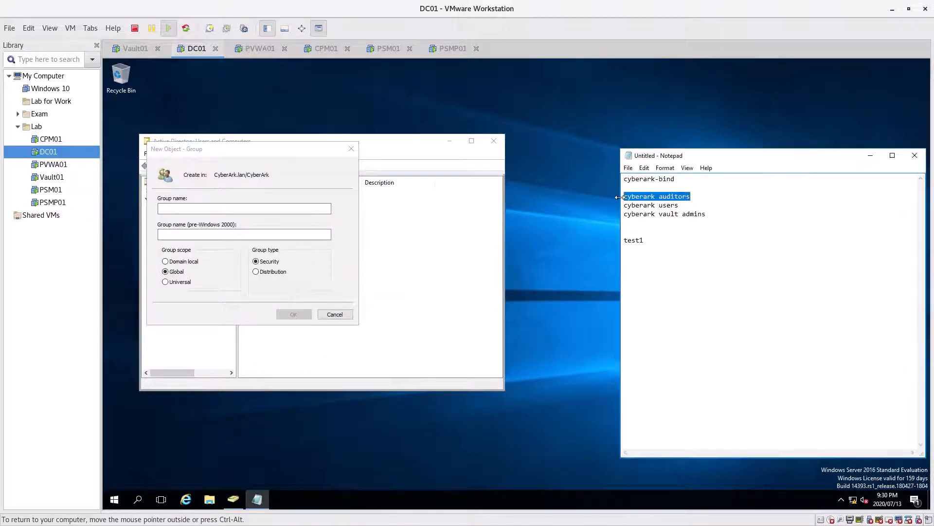
pyautogui.click(244, 208)
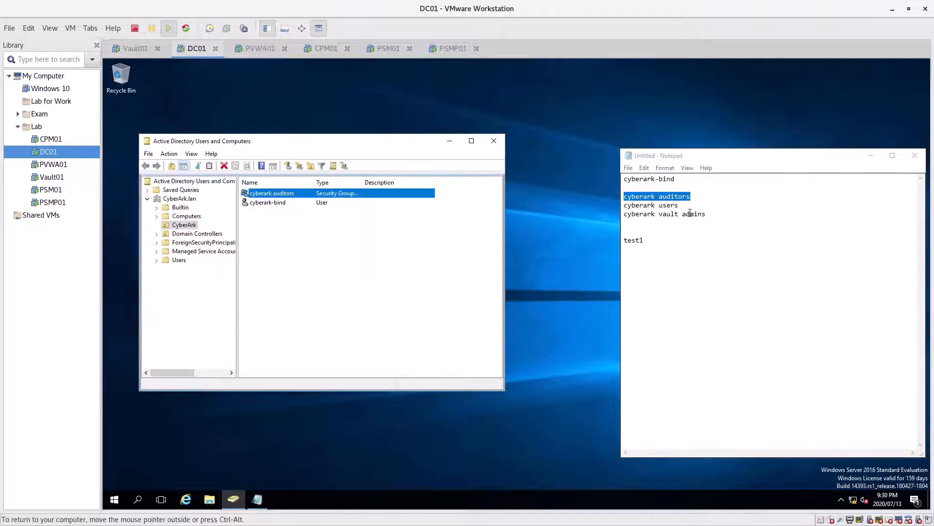
pyautogui.doubleClick(651, 205)
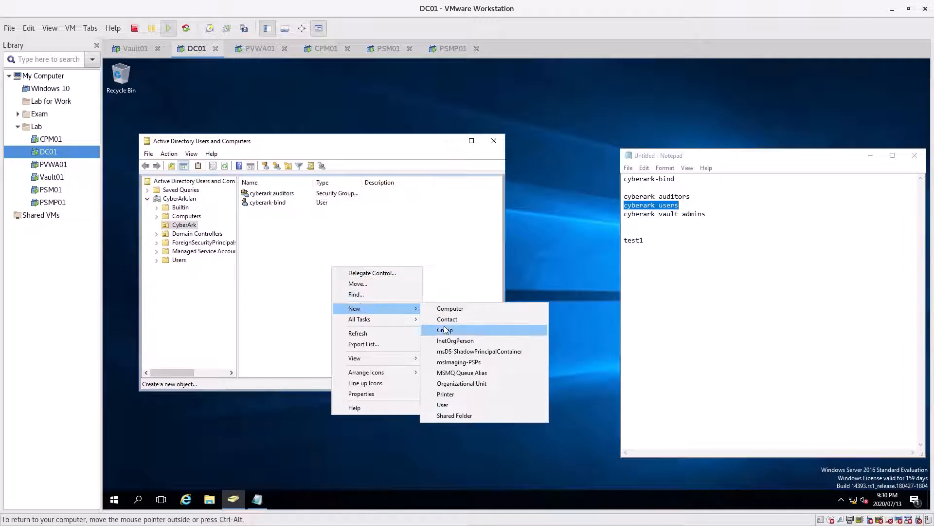
pyautogui.click(444, 329)
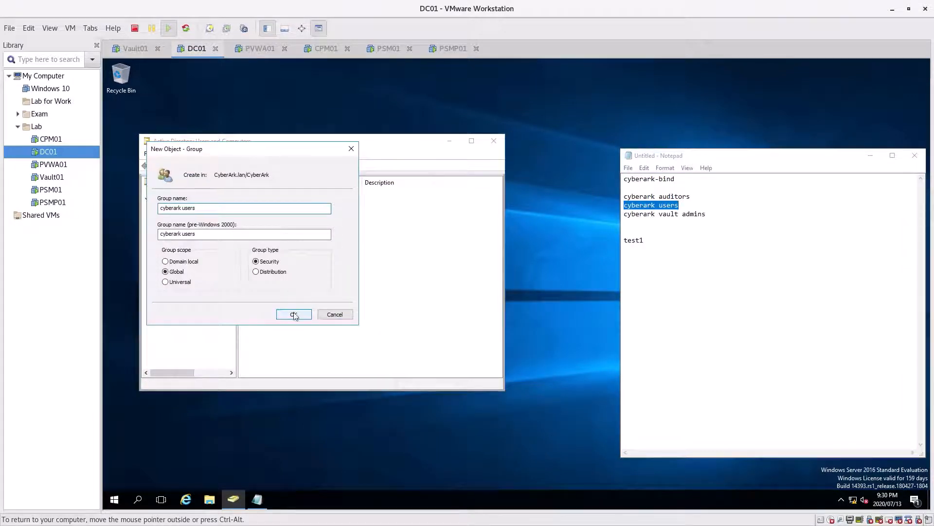
pyautogui.click(293, 313)
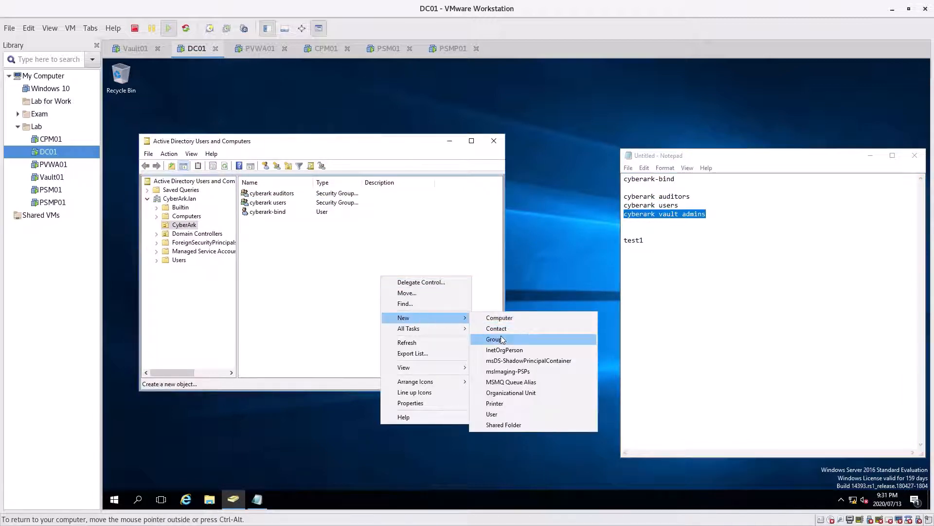
pyautogui.click(494, 339)
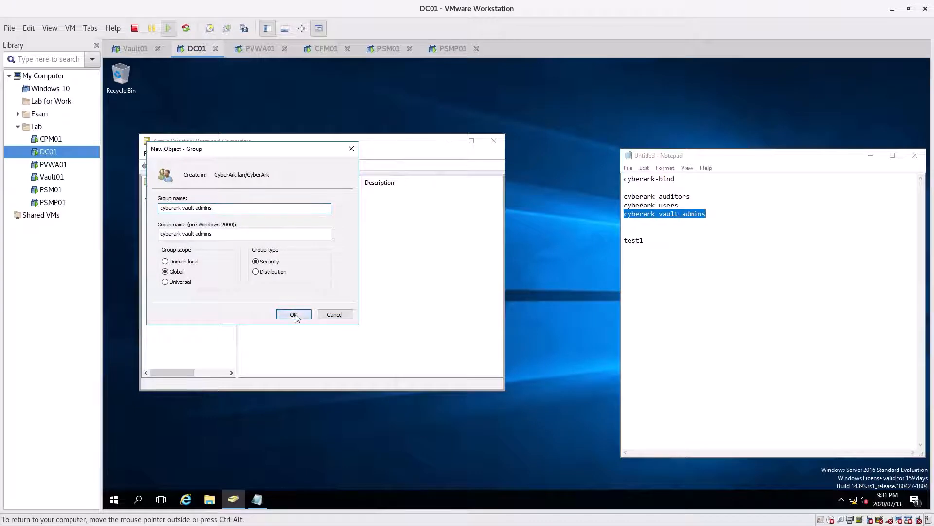
pyautogui.click(292, 314)
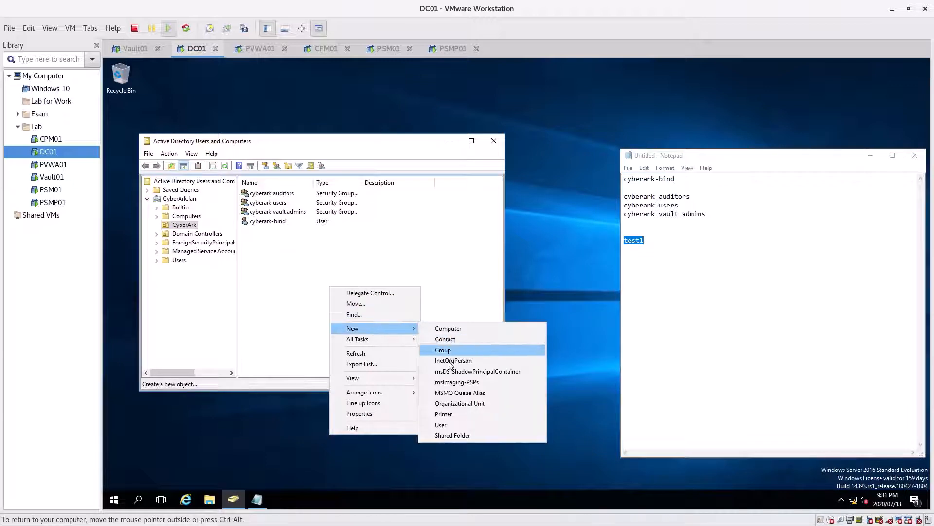
# Create user test1 with a never-expiring password and no forced change at logon.
pyautogui.click(440, 424)
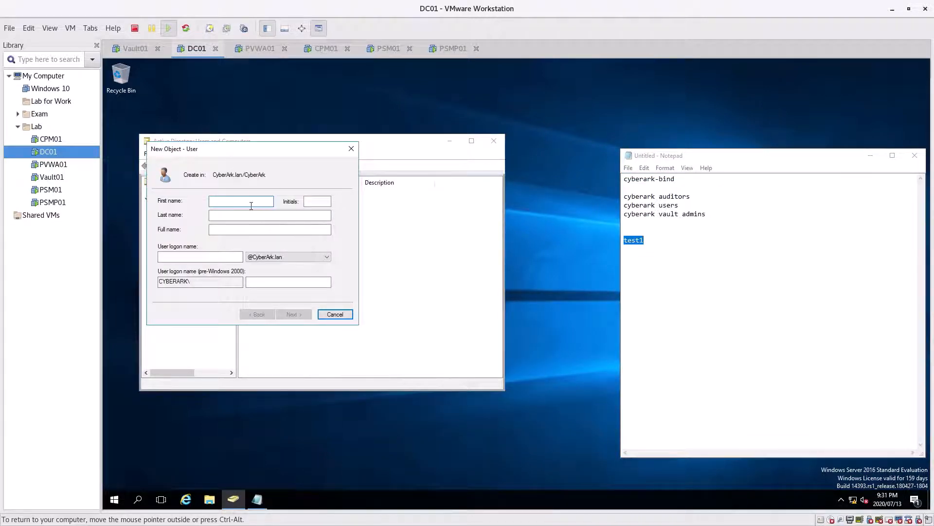
pyautogui.write('test1')
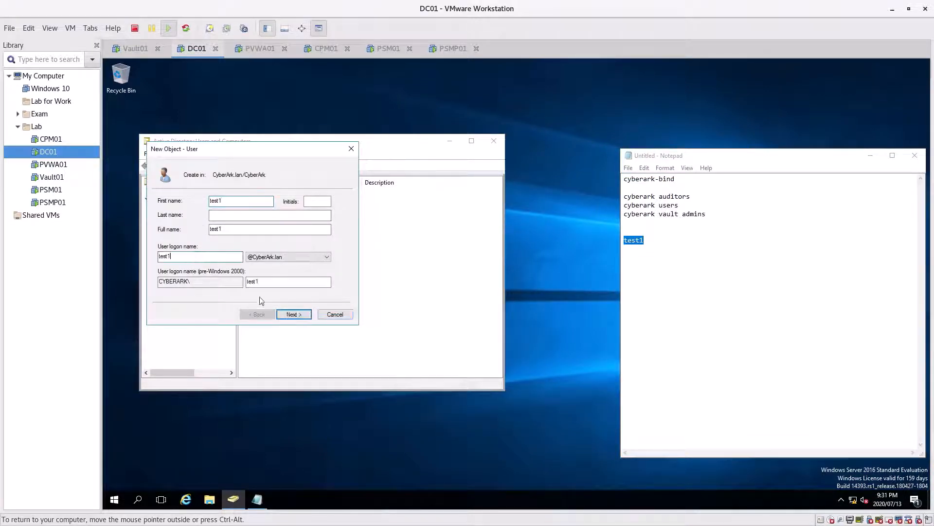
pyautogui.click(292, 314)
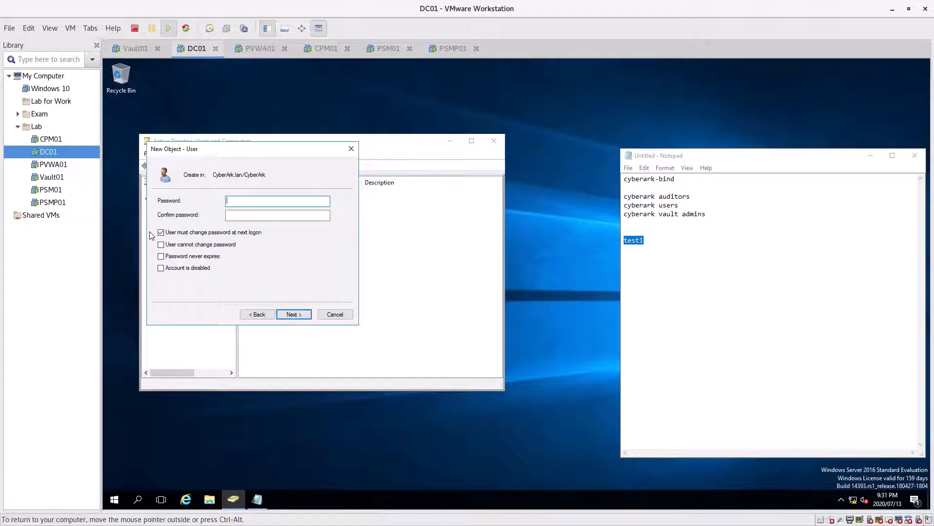
pyautogui.click(160, 255)
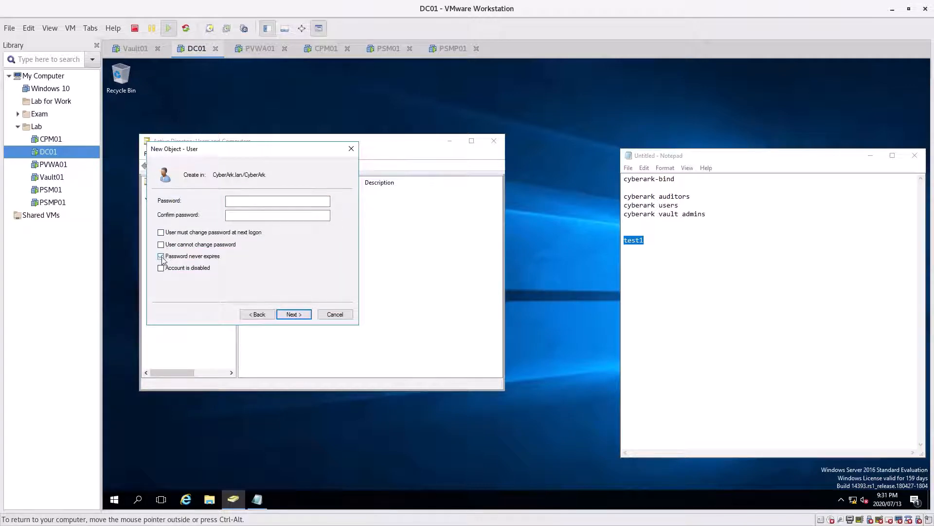
pyautogui.click(277, 201)
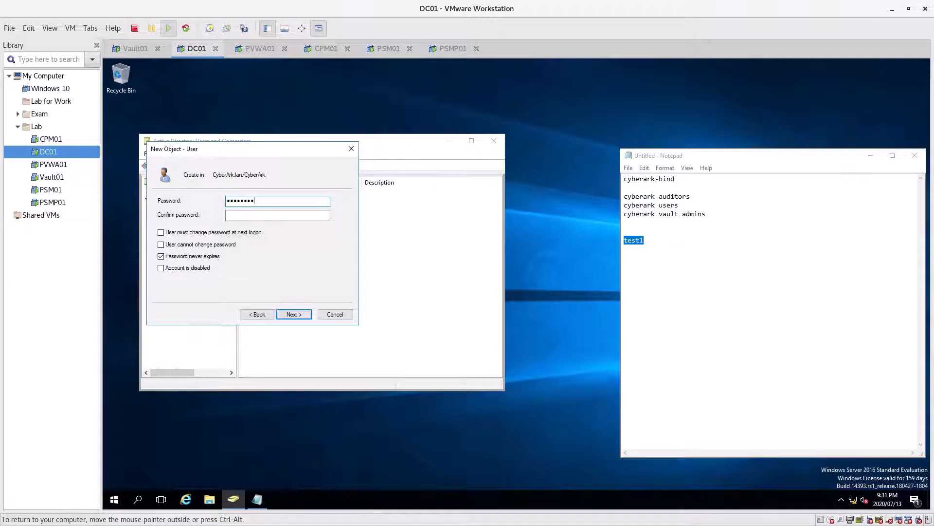
pyautogui.write('••')
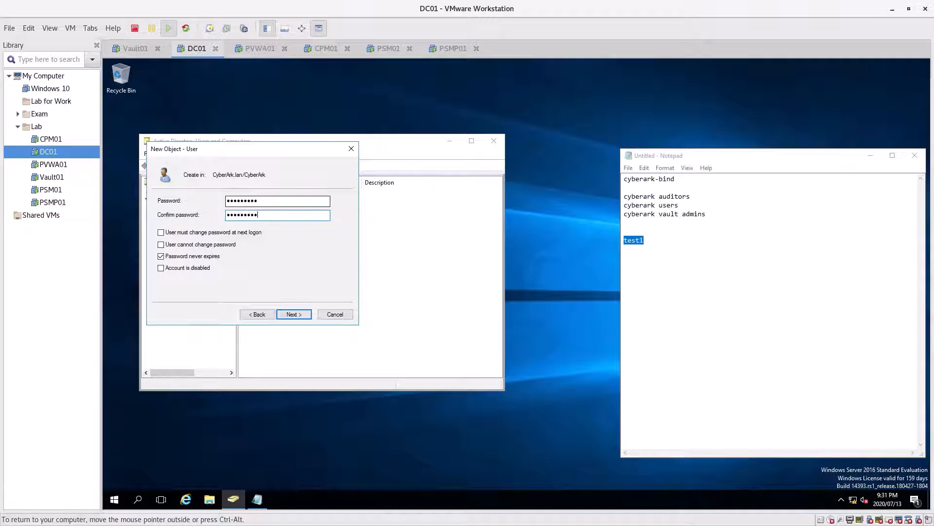
pyautogui.click(293, 314)
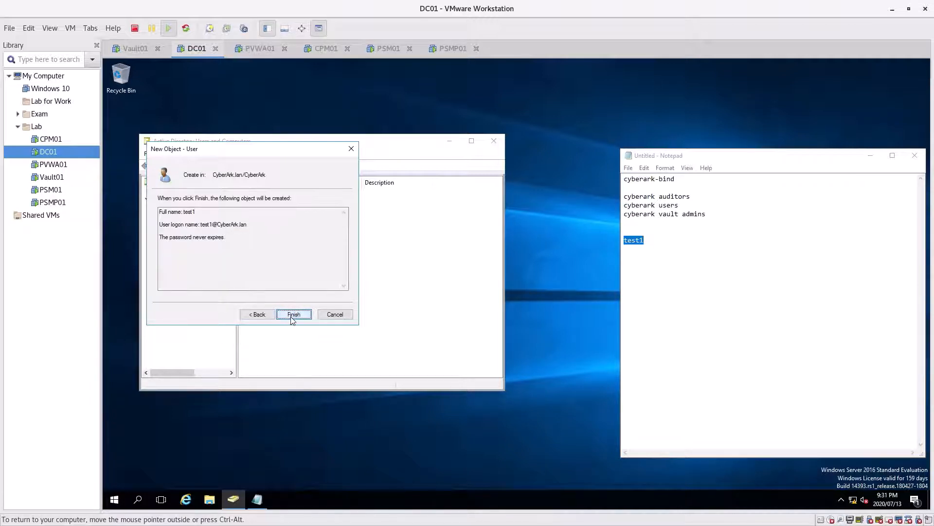
pyautogui.click(293, 314)
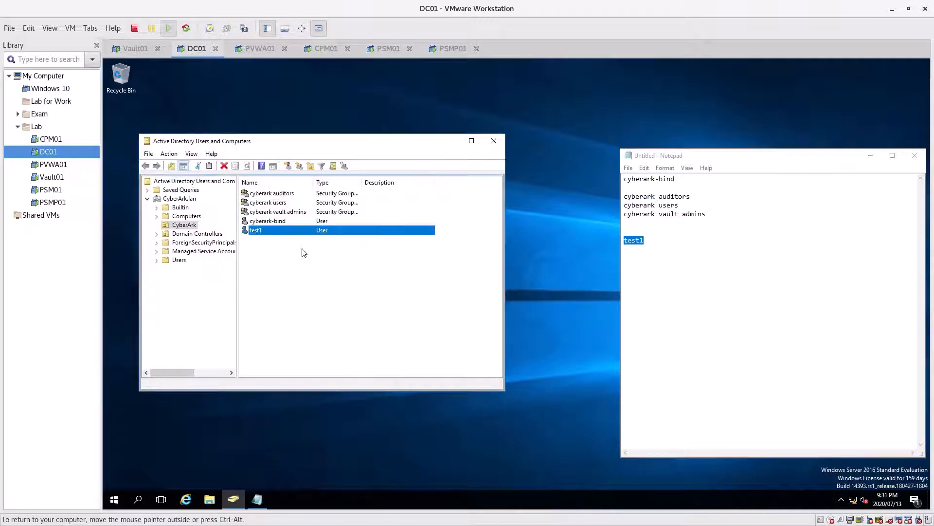
# Add test1 to cyberark auditors, cyberark users and cyberark vault admins, and save.
pyautogui.rightClick(255, 231)
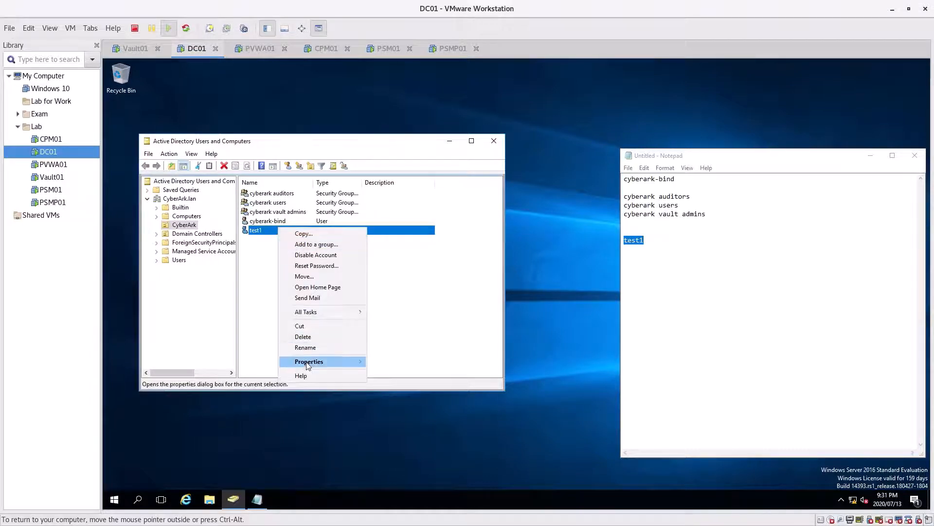
pyautogui.click(308, 361)
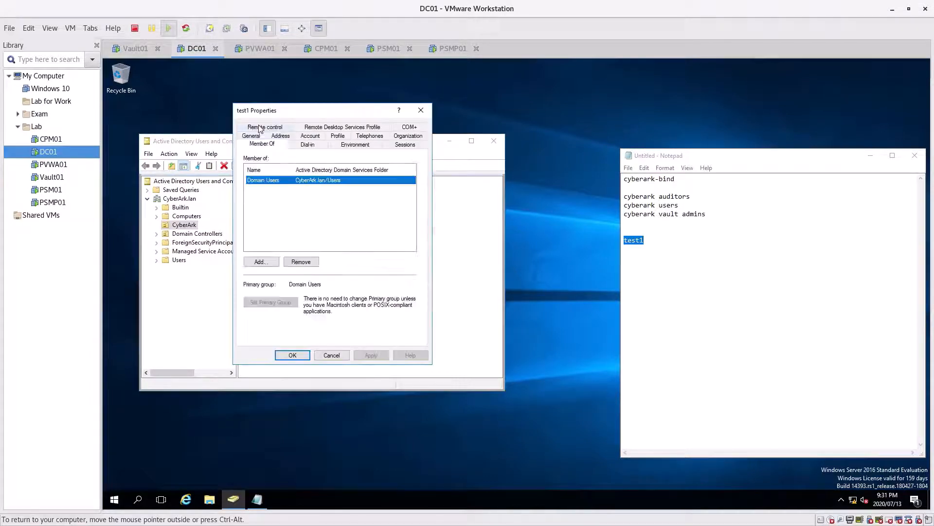
pyautogui.click(260, 262)
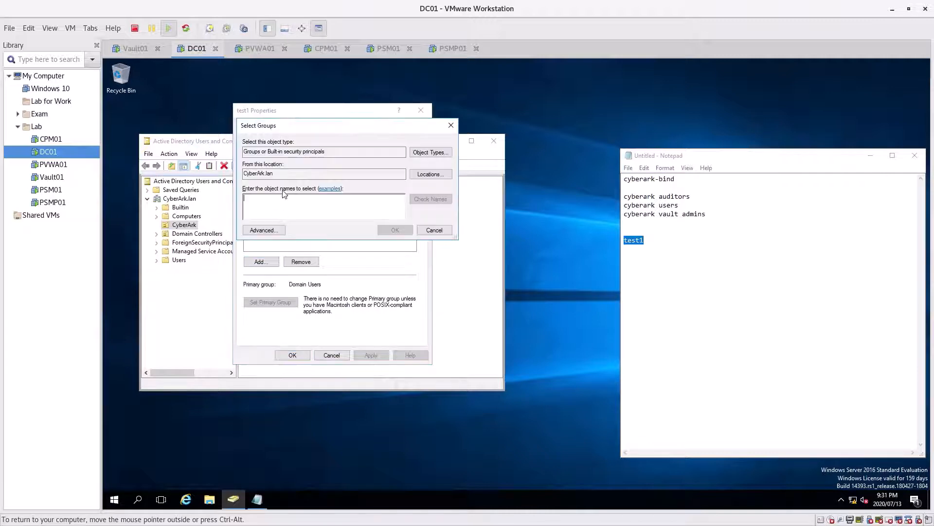
pyautogui.write('cy')
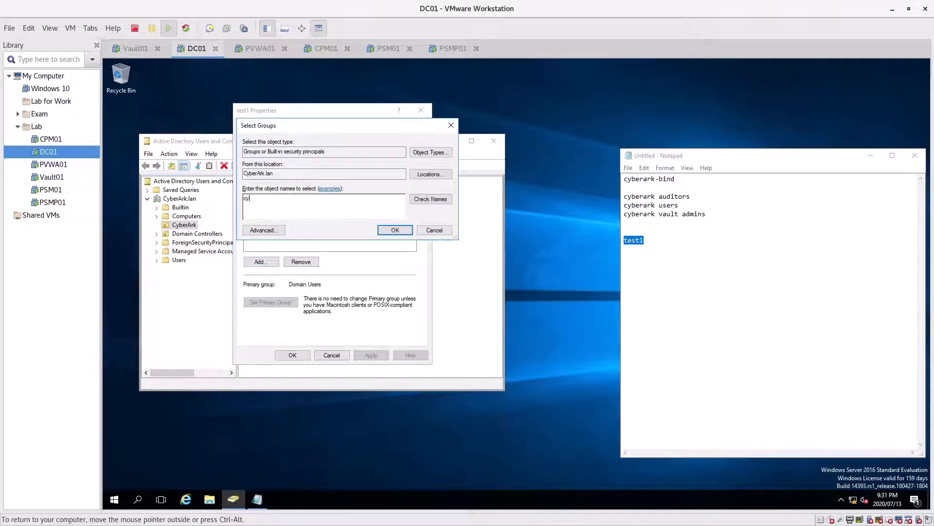
pyautogui.click(430, 199)
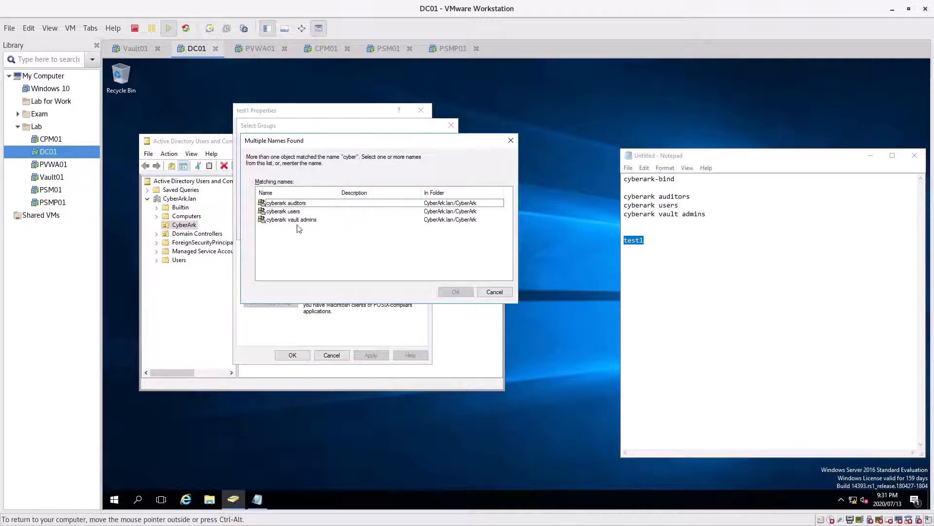
pyautogui.click(285, 203)
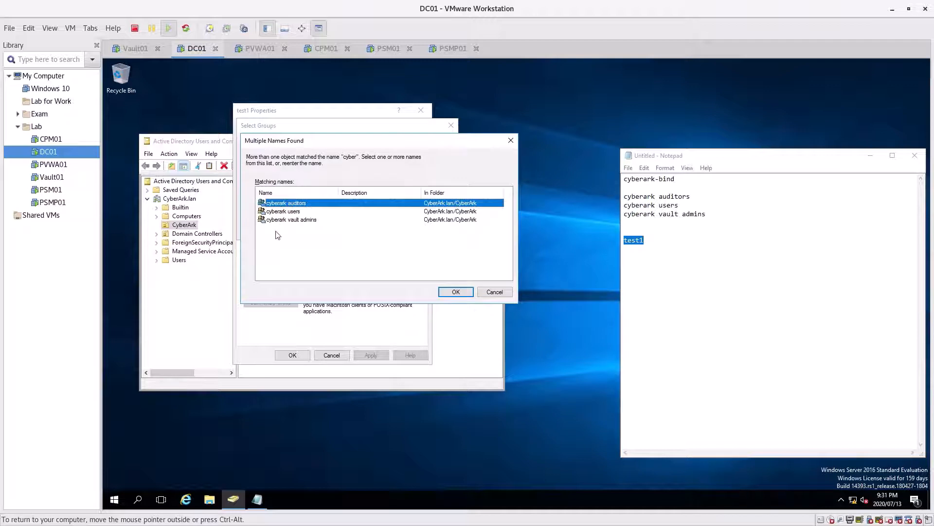
pyautogui.click(456, 291)
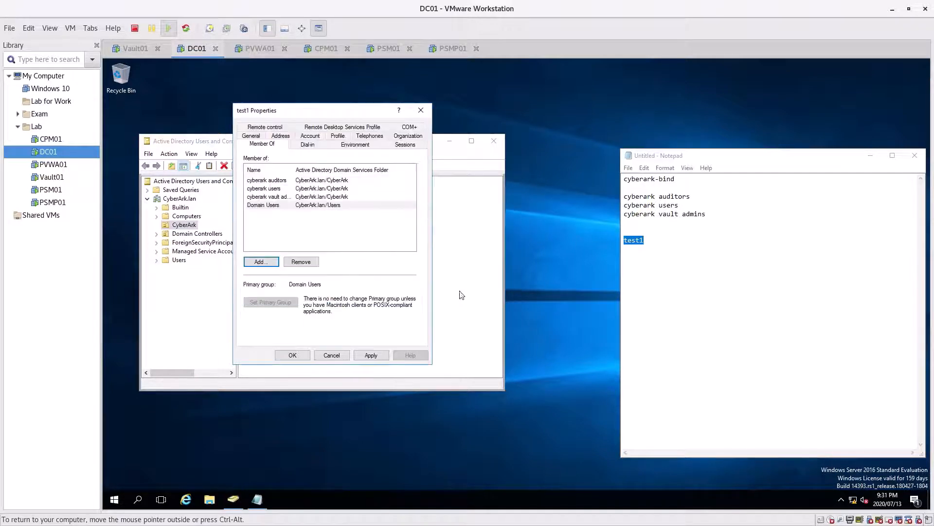
pyautogui.click(370, 355)
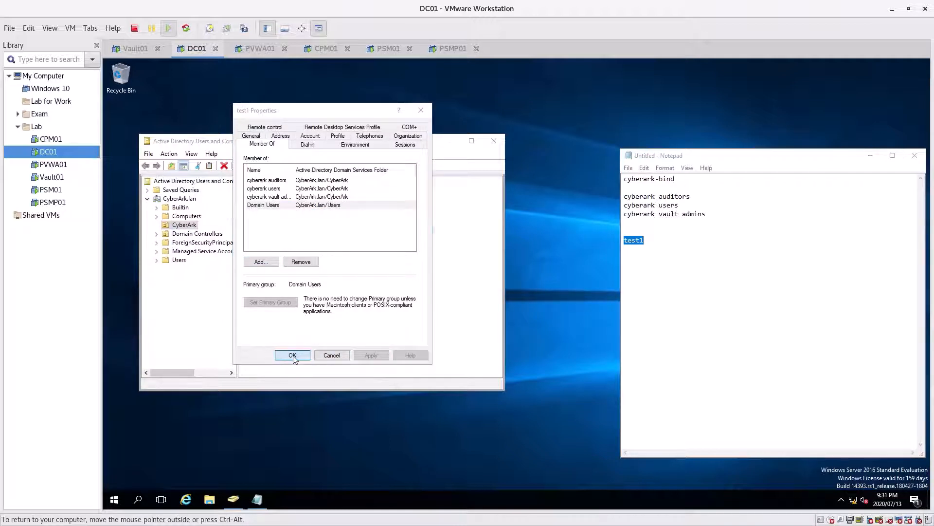
pyautogui.click(292, 355)
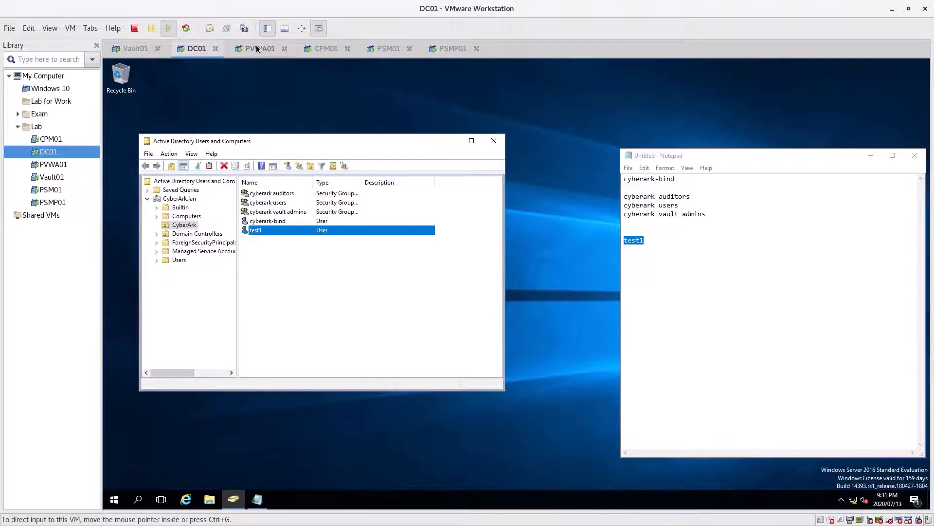
# Switch to the PVWA01 machine and open the PVWA Administration area.
pyautogui.click(260, 49)
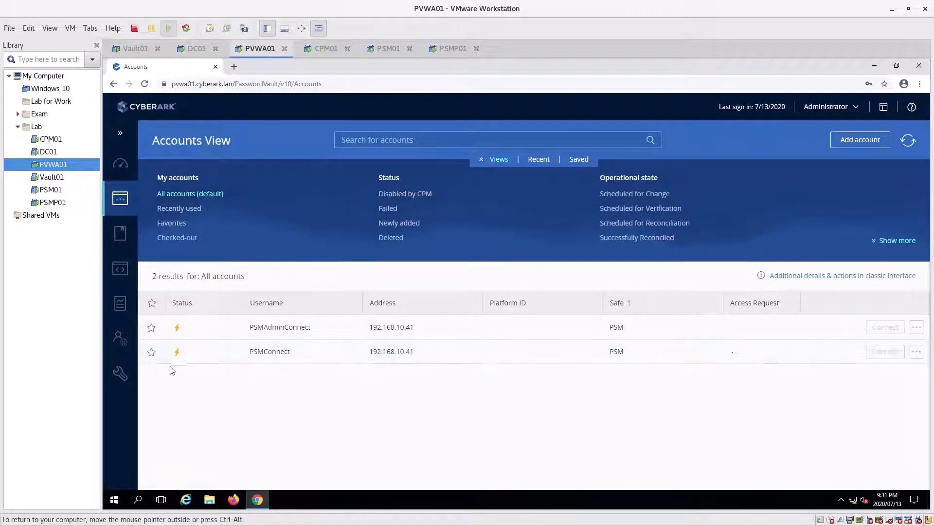
pyautogui.click(120, 373)
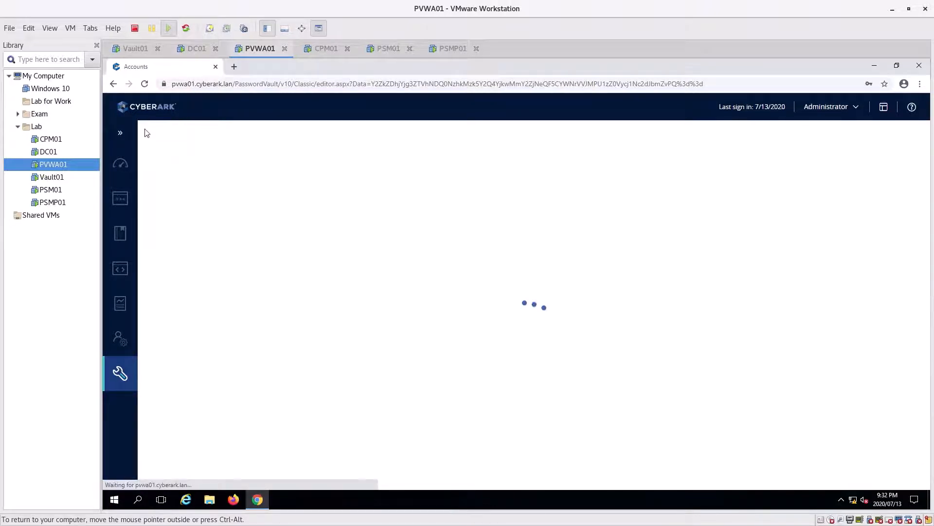
pyautogui.moveTo(187, 143)
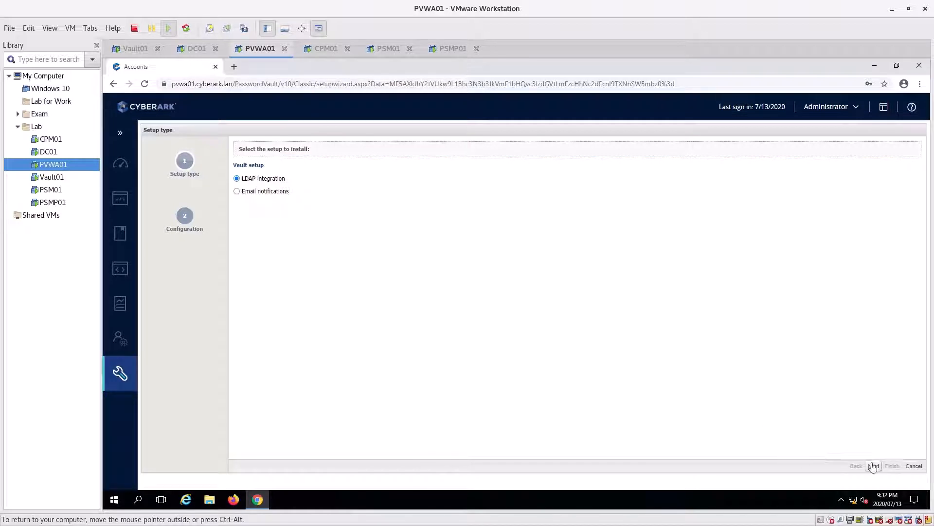
pyautogui.moveTo(120, 338)
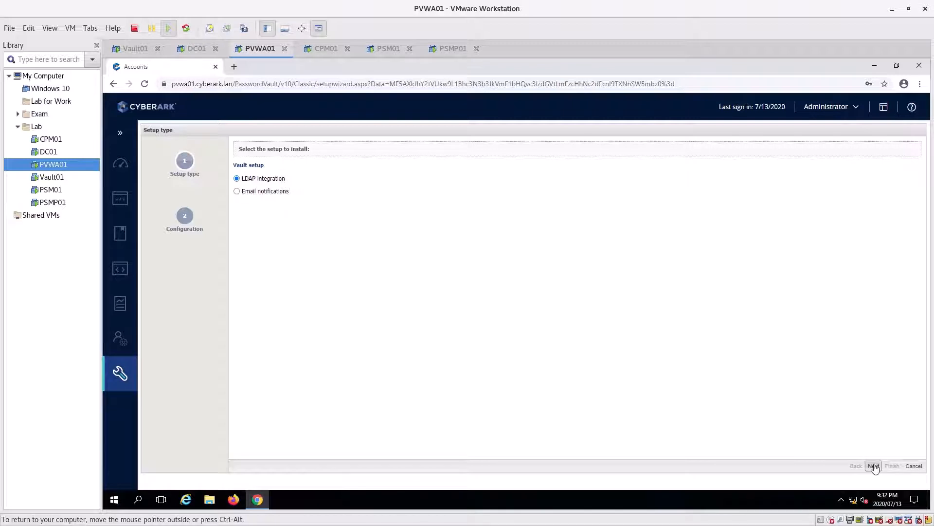
# Advance to LDAP configuration and enter name Dc01 and address dc01.cyberark.lan.
pyautogui.click(873, 465)
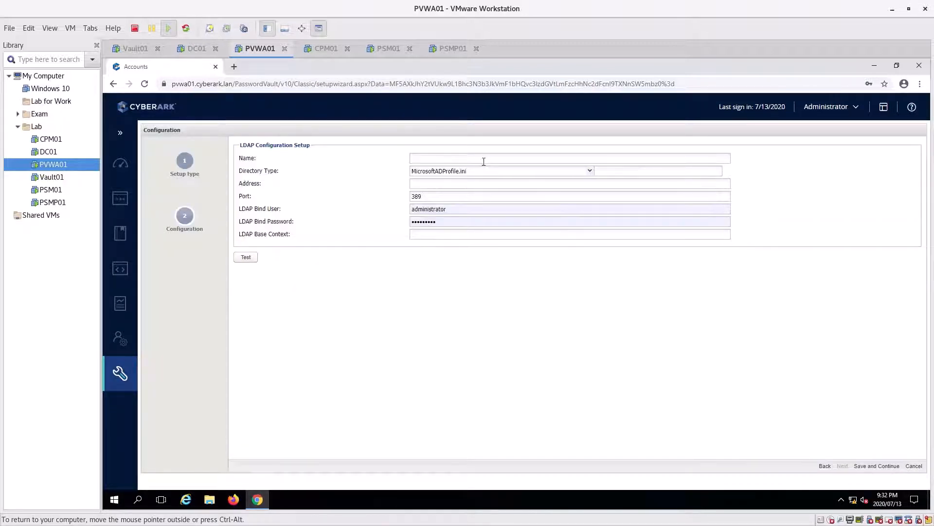
pyautogui.write('Dd')
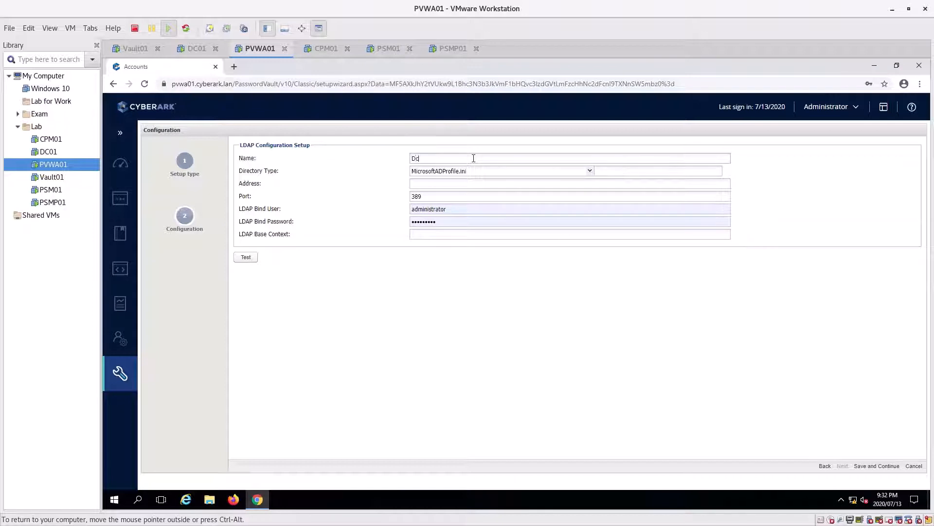
pyautogui.write('c01')
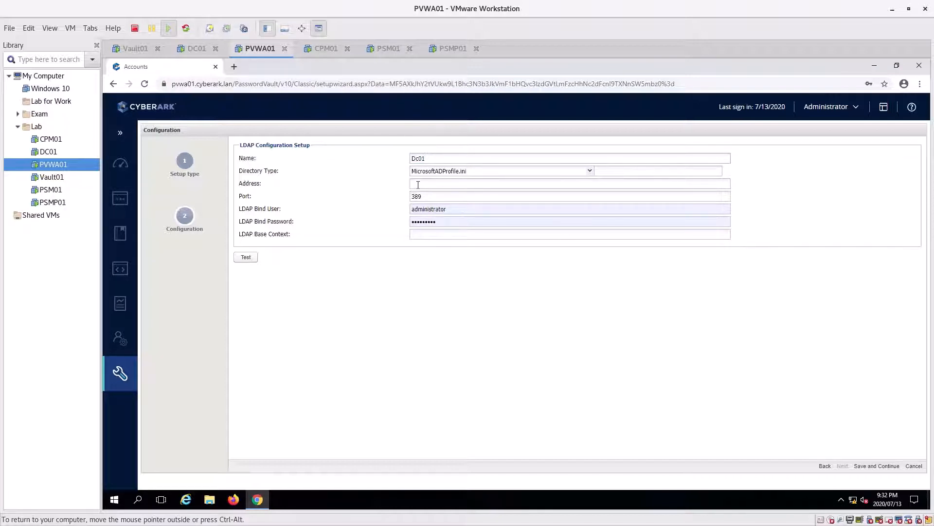
pyautogui.write('dc01')
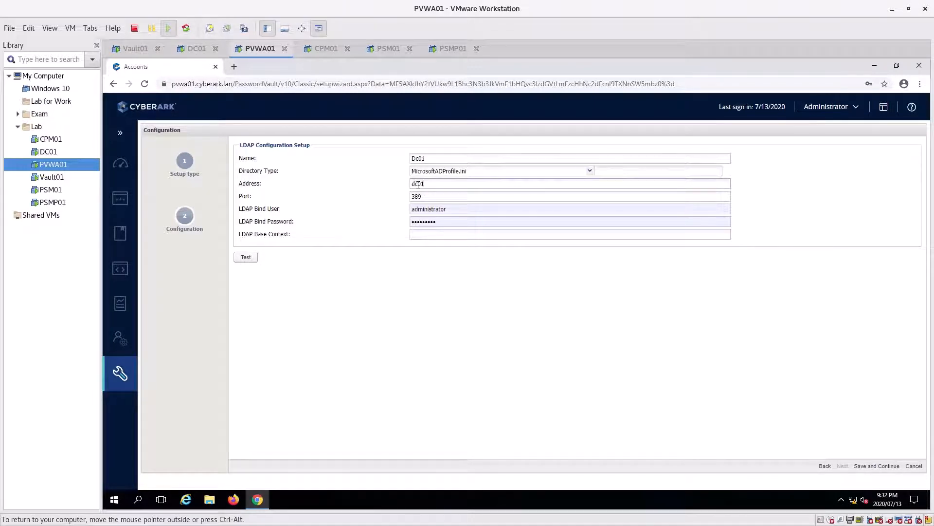
pyautogui.write('.cyberark.lan')
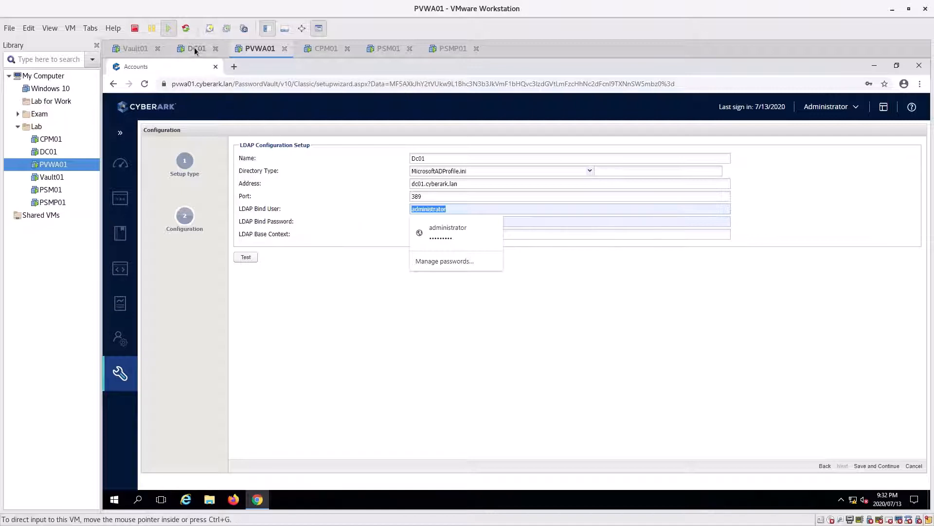
pyautogui.click(196, 48)
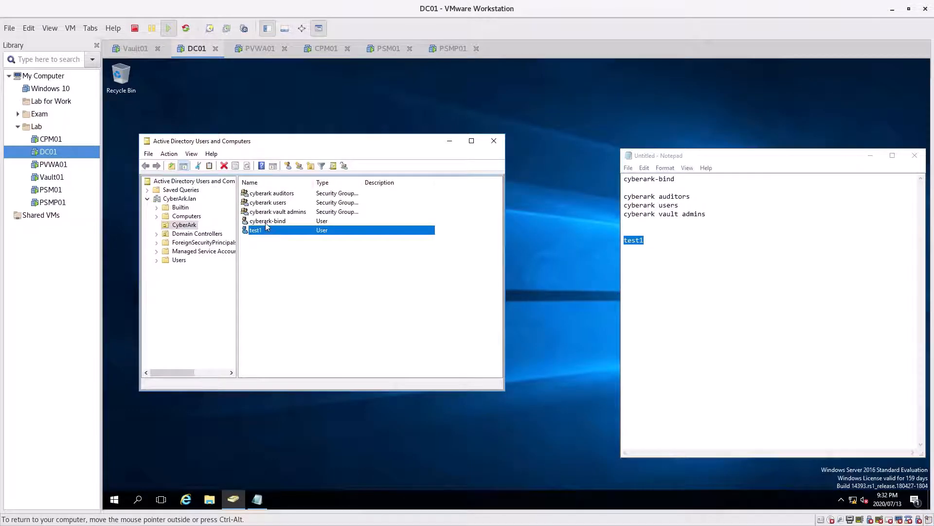
pyautogui.click(260, 48)
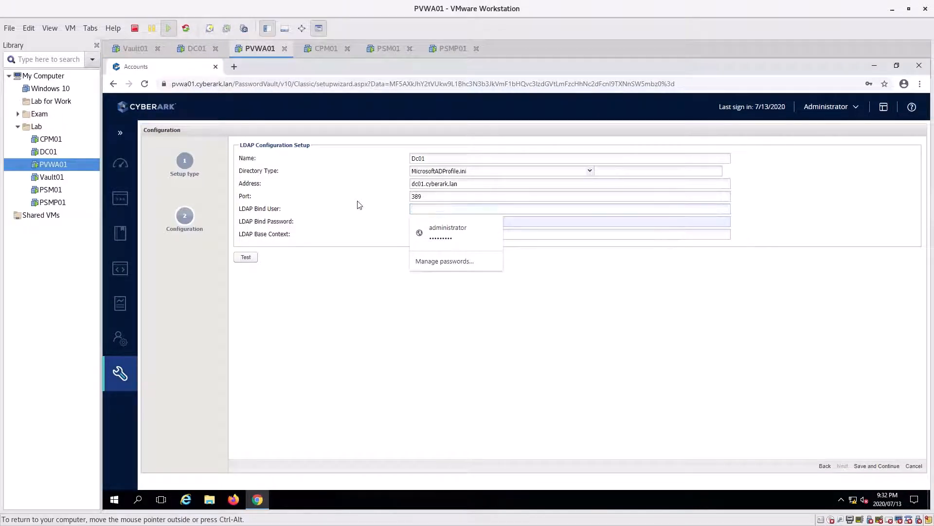
# Enter bind user cyberark-bind and base context dc=cyberark,dc=lan, then test the connection successfully.
pyautogui.write('cyberark-bin')
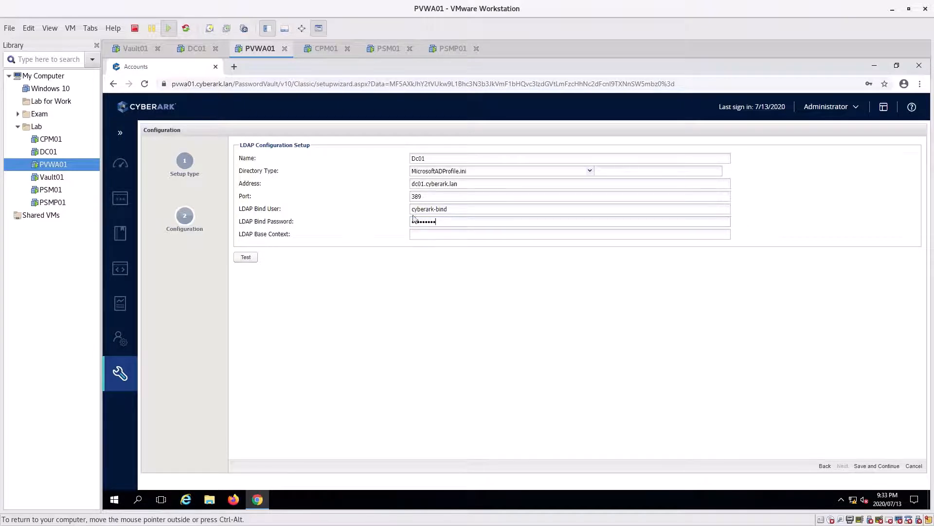
pyautogui.write('dc=cyberark')
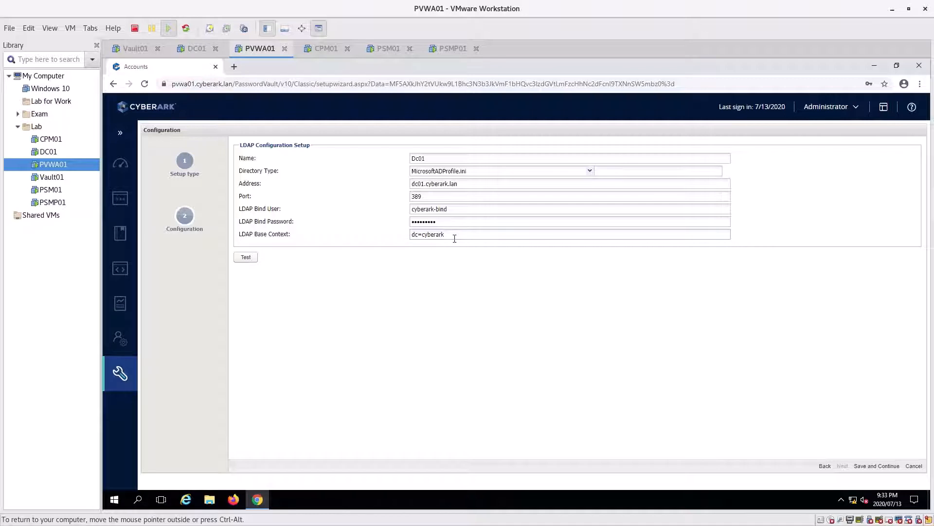
pyautogui.write(',dc=lan')
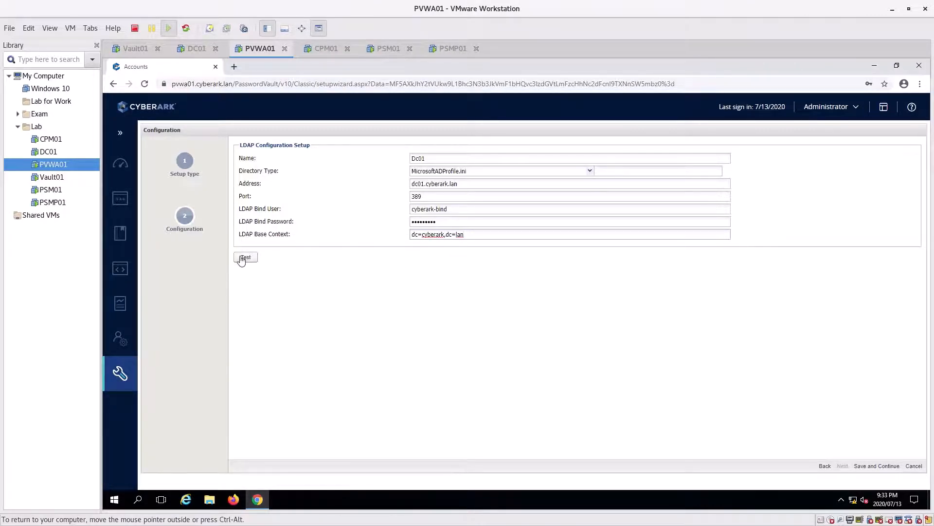
pyautogui.click(245, 257)
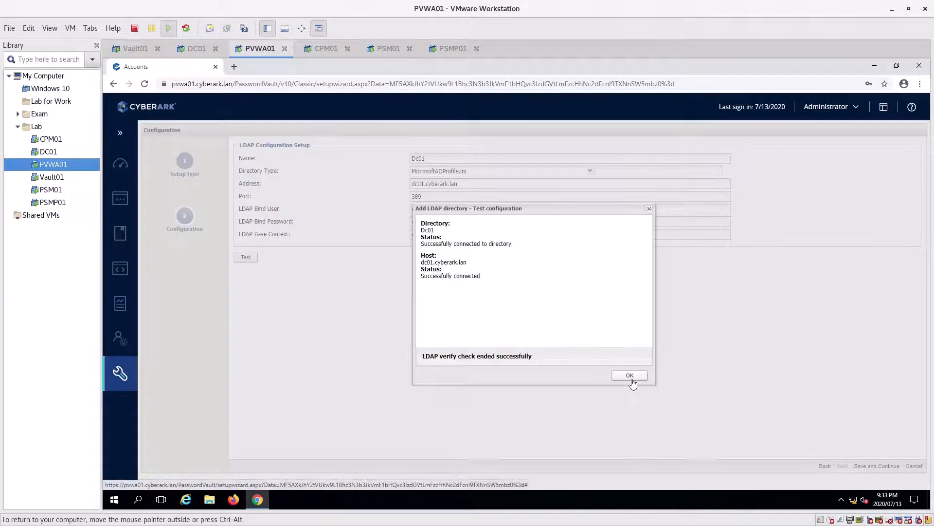
pyautogui.click(629, 375)
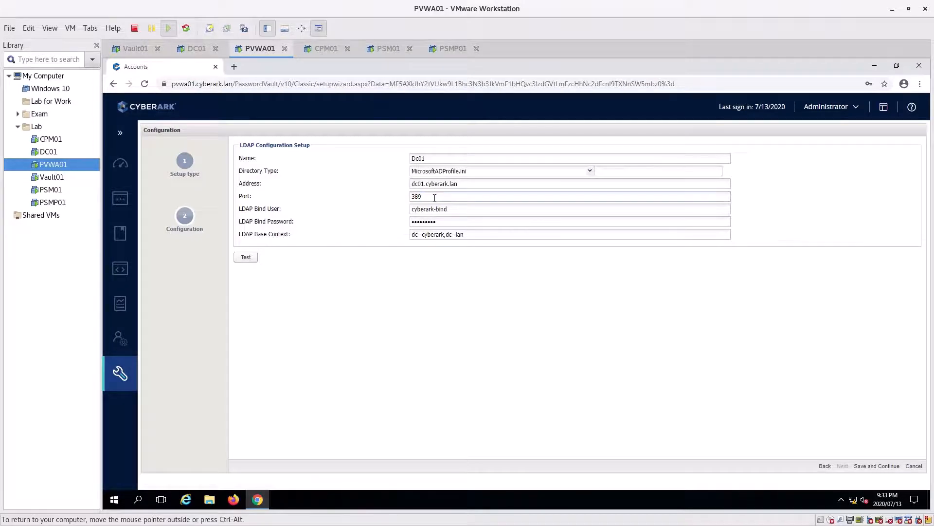
# Change the port to 636, retest successfully and save the LDAP connection.
pyautogui.write('6')
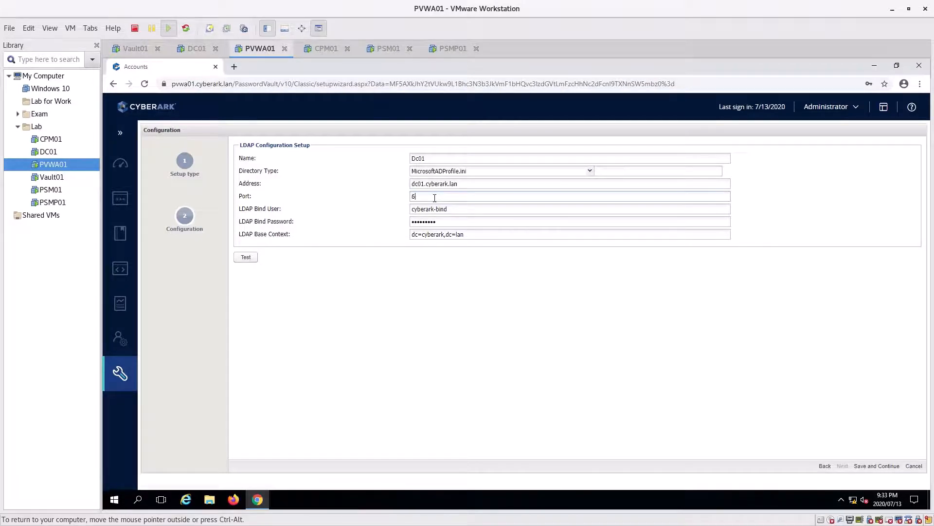
pyautogui.write('36')
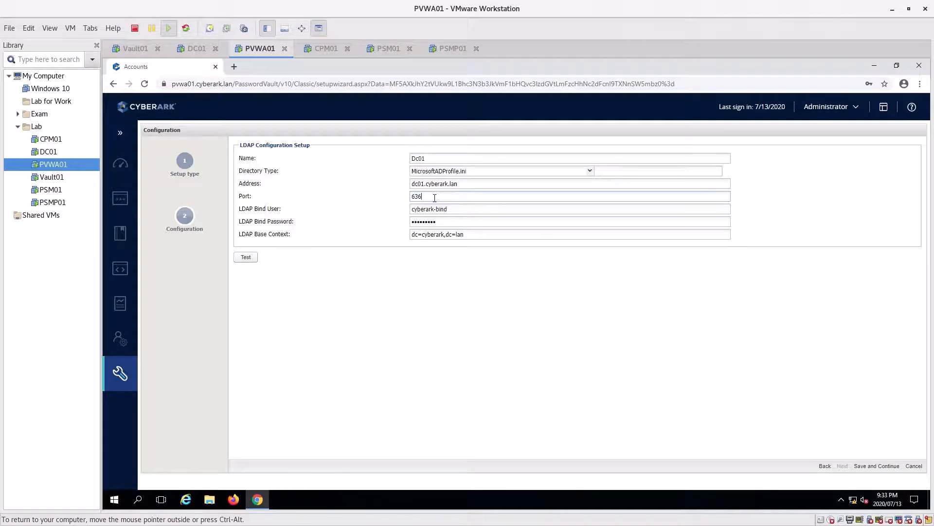
pyautogui.moveTo(303, 249)
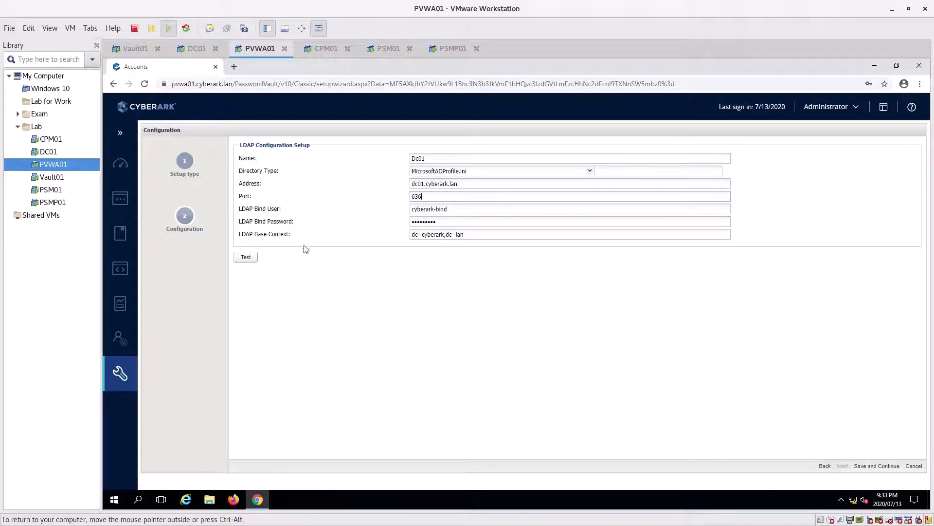
pyautogui.click(245, 257)
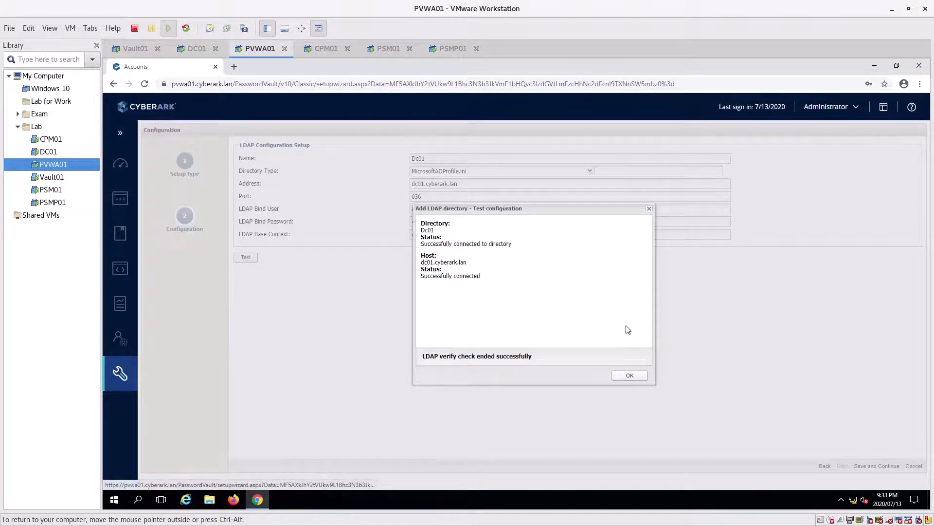
pyautogui.click(629, 375)
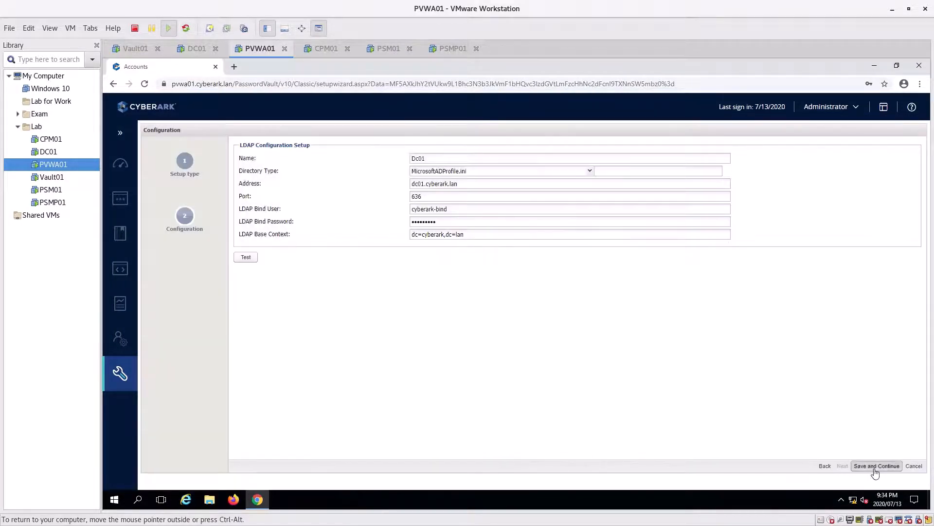
pyautogui.click(876, 465)
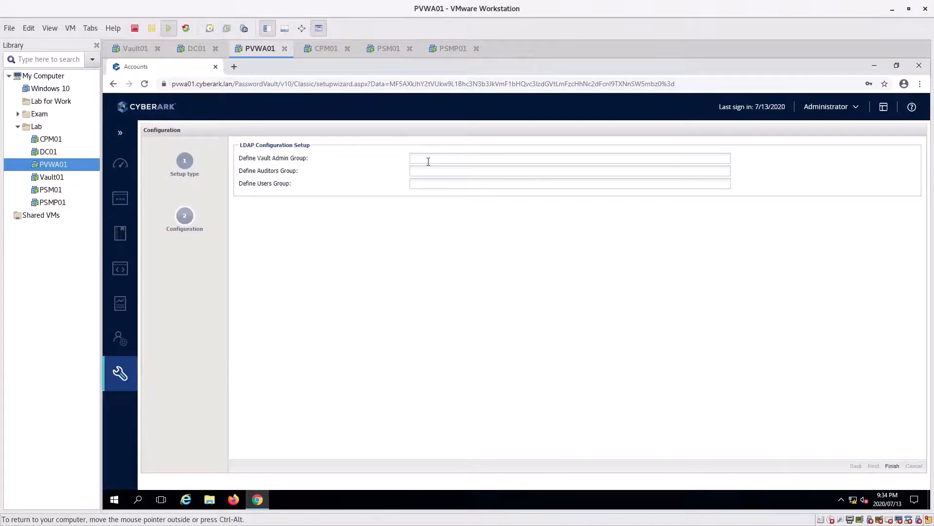
# Map the cyberark vault admins, cyberark auditors and cyberark users groups, and finish.
pyautogui.write('cyb')
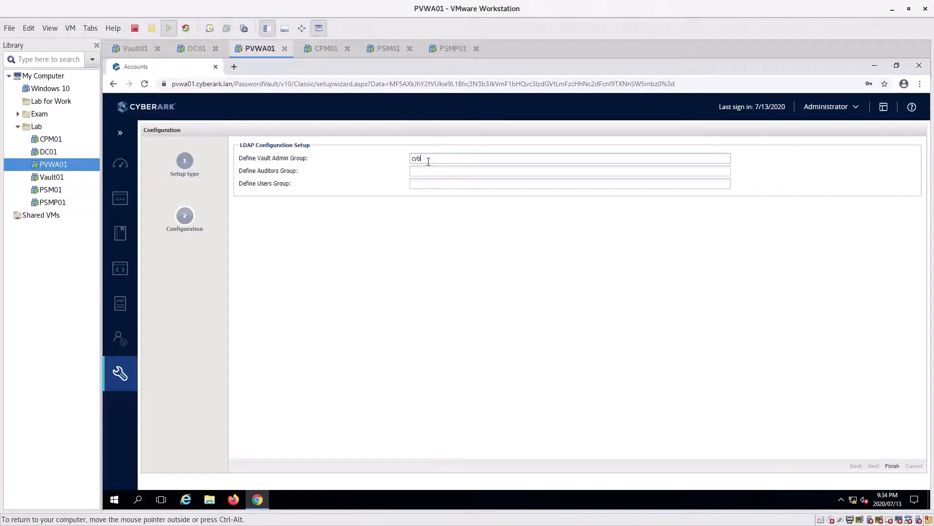
pyautogui.write('er')
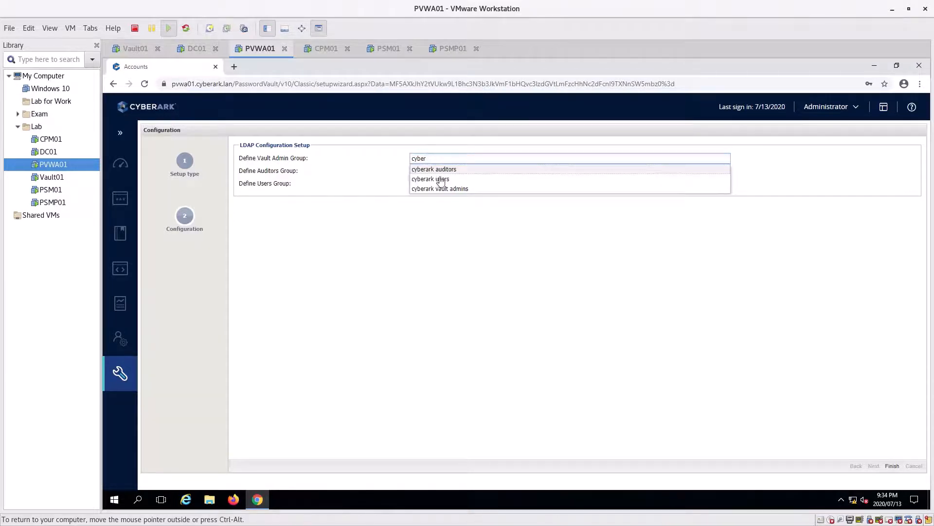
pyautogui.moveTo(440, 188)
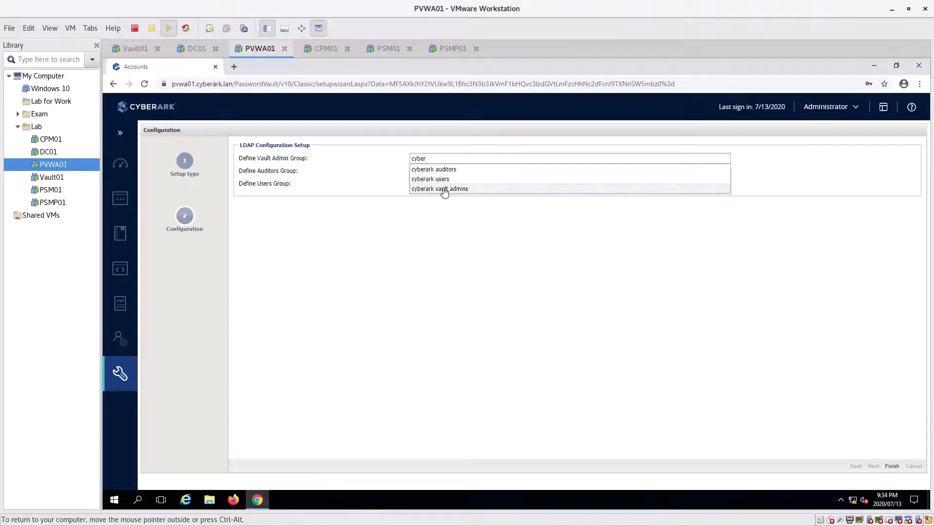
pyautogui.click(440, 188)
pyautogui.write('c')
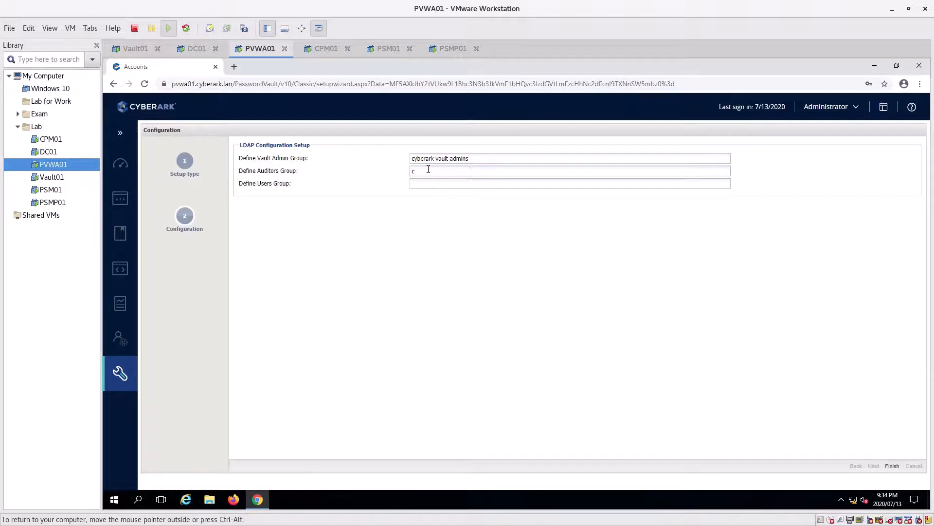
pyautogui.write('yber')
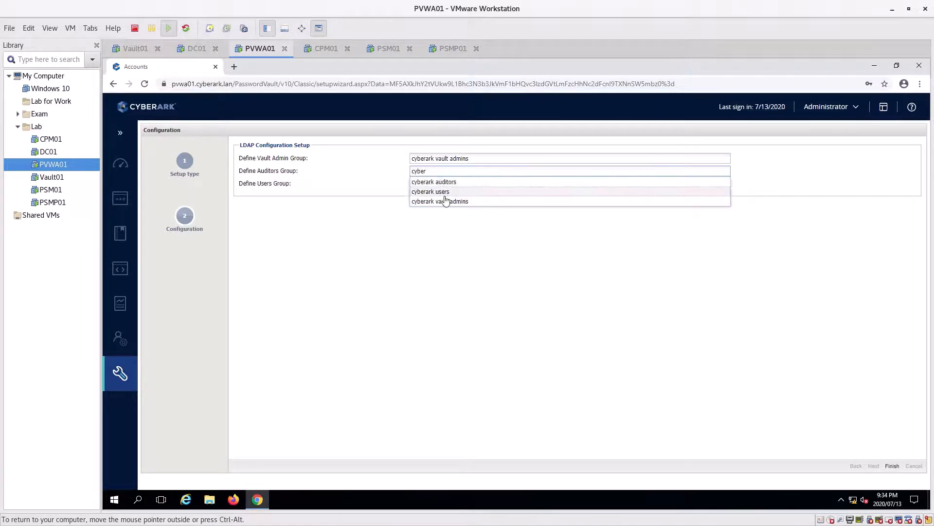
pyautogui.click(434, 182)
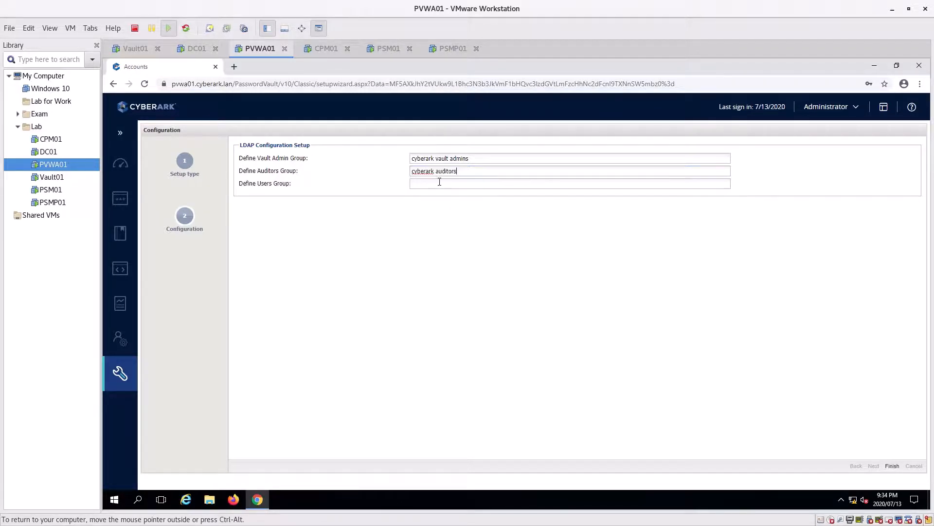
pyautogui.write('cyber')
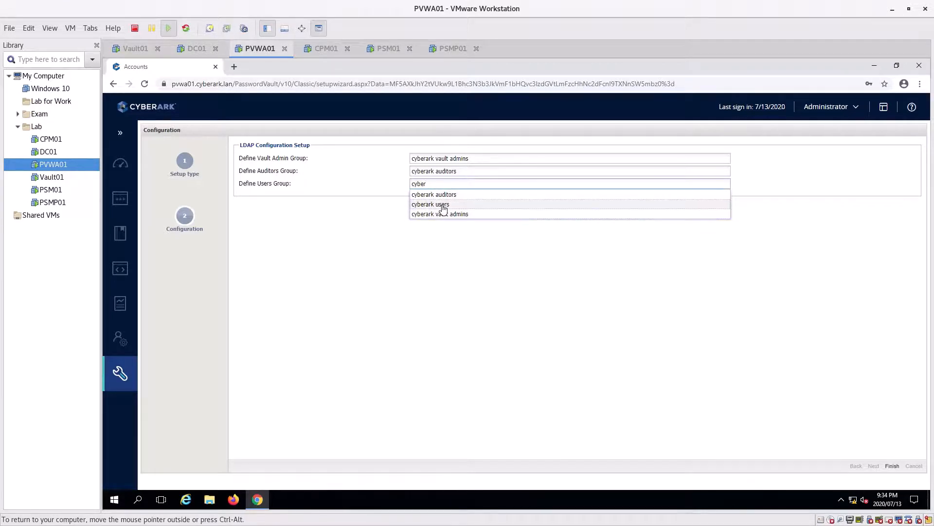
pyautogui.click(431, 204)
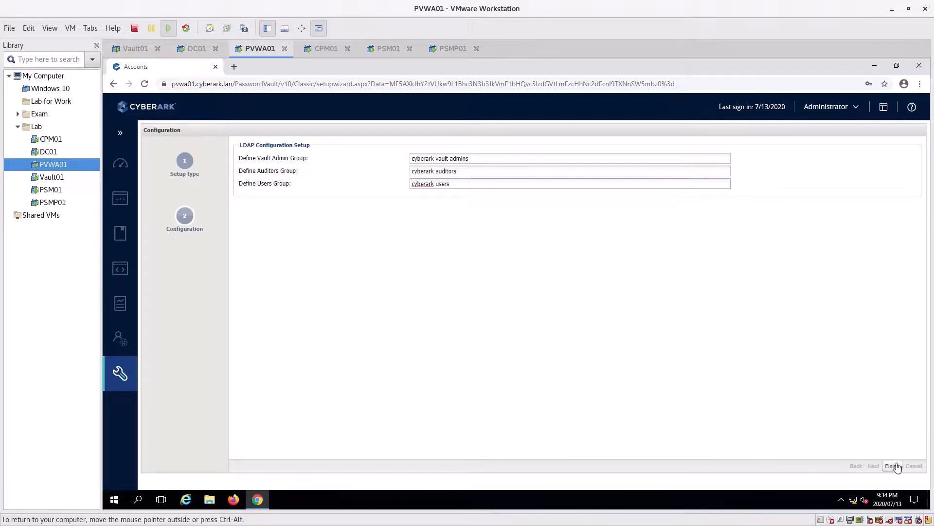
pyautogui.click(892, 466)
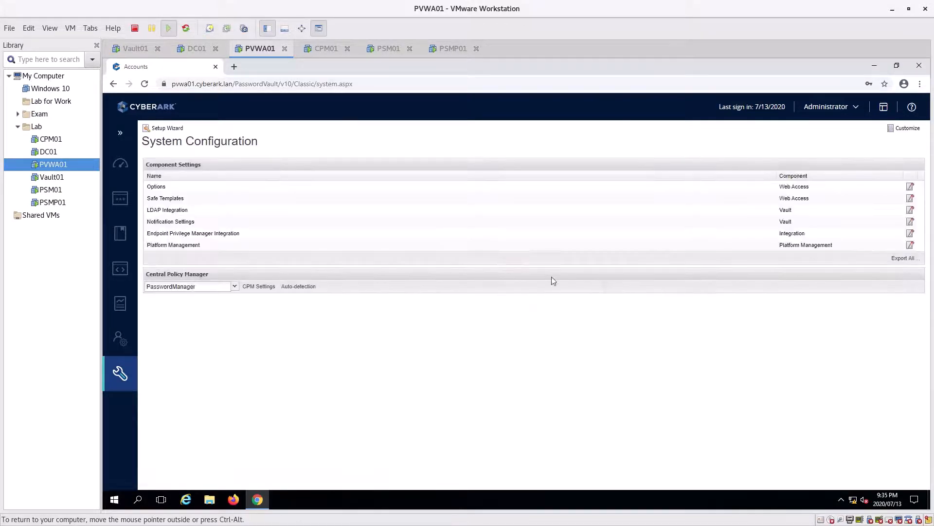
pyautogui.moveTo(119, 338)
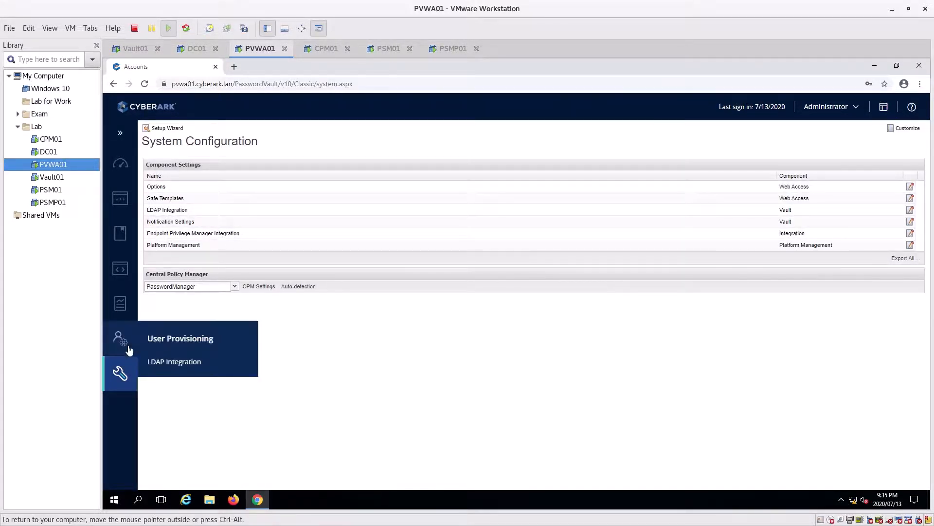
# Open LDAP Integration and expand the Dc01 domain to view its three mappings.
pyautogui.click(174, 362)
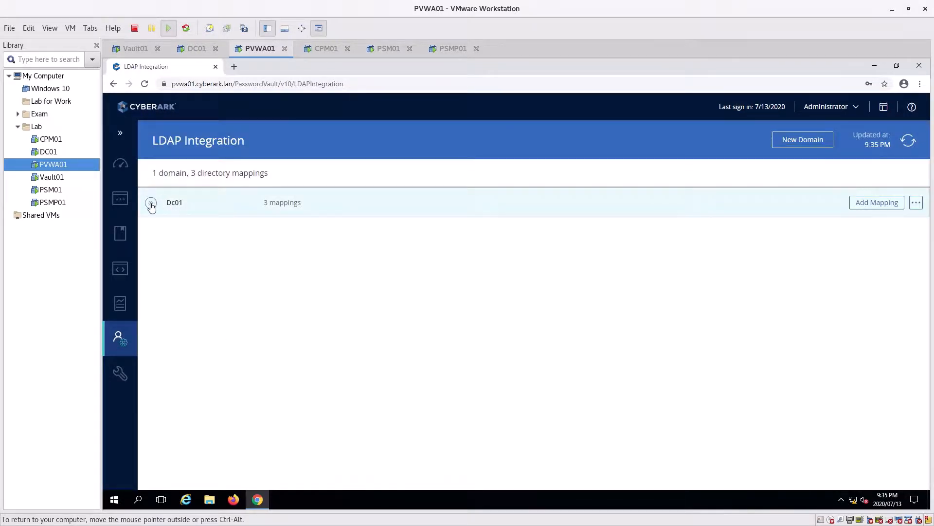
pyautogui.click(151, 202)
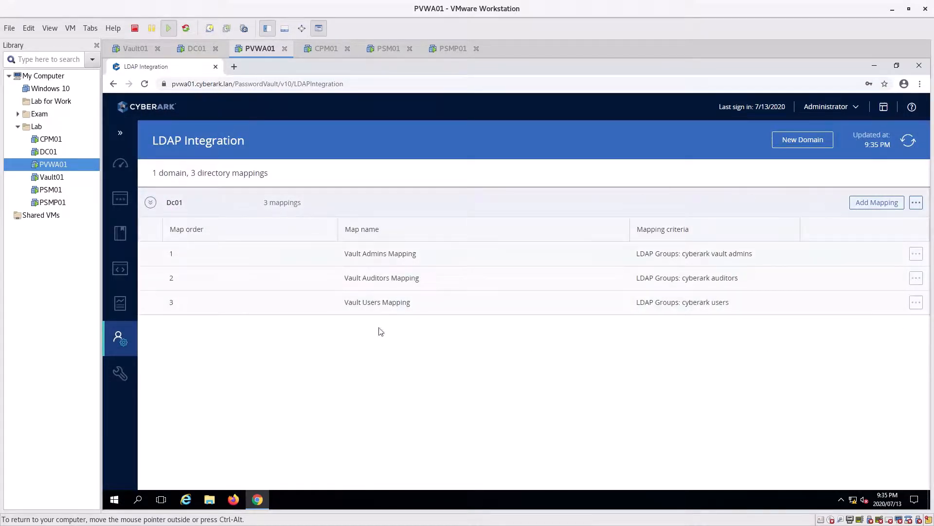
pyautogui.moveTo(331, 144)
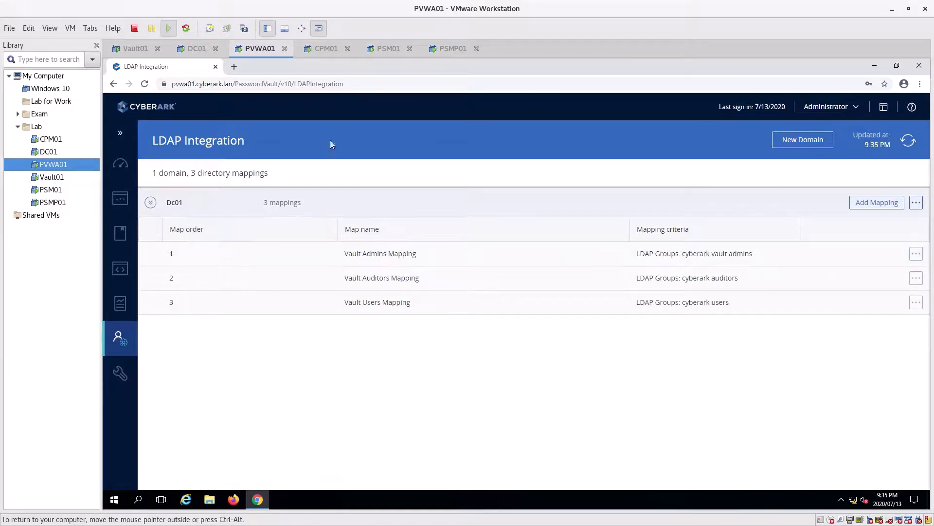
pyautogui.moveTo(838, 106)
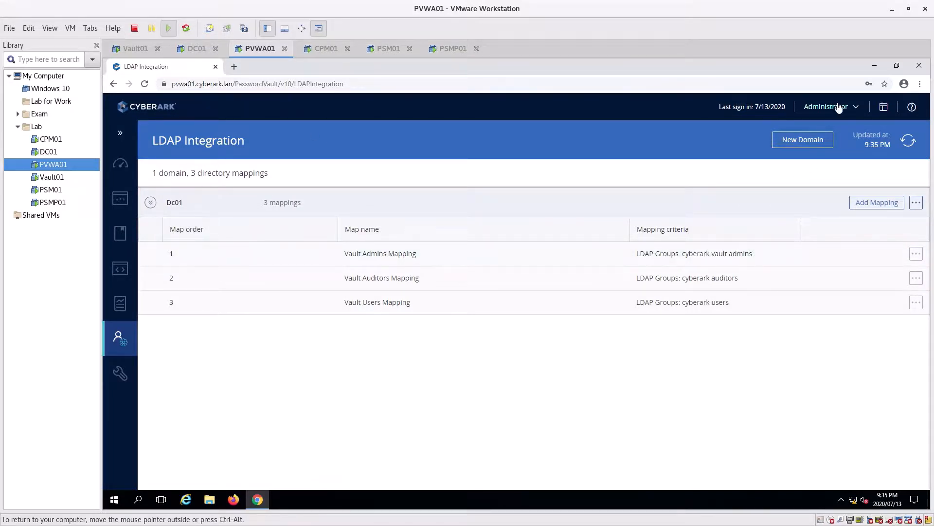
pyautogui.click(826, 107)
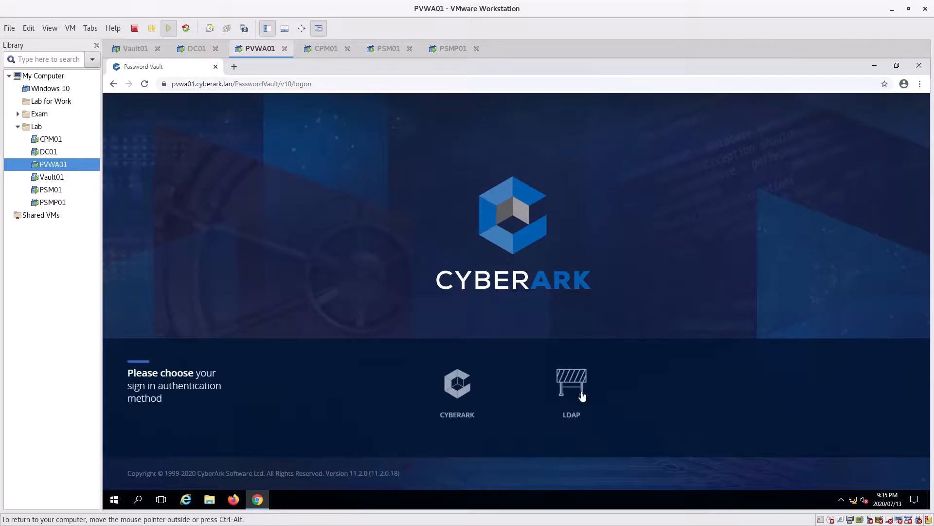
# Sign in via LDAP as test1, retrying with username Test1 after the first attempt fails.
pyautogui.click(571, 385)
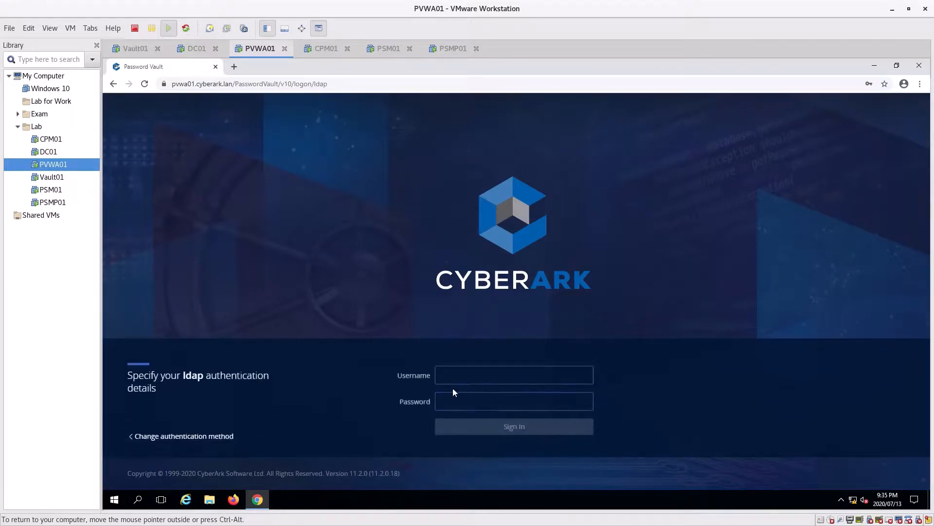
pyautogui.click(514, 372)
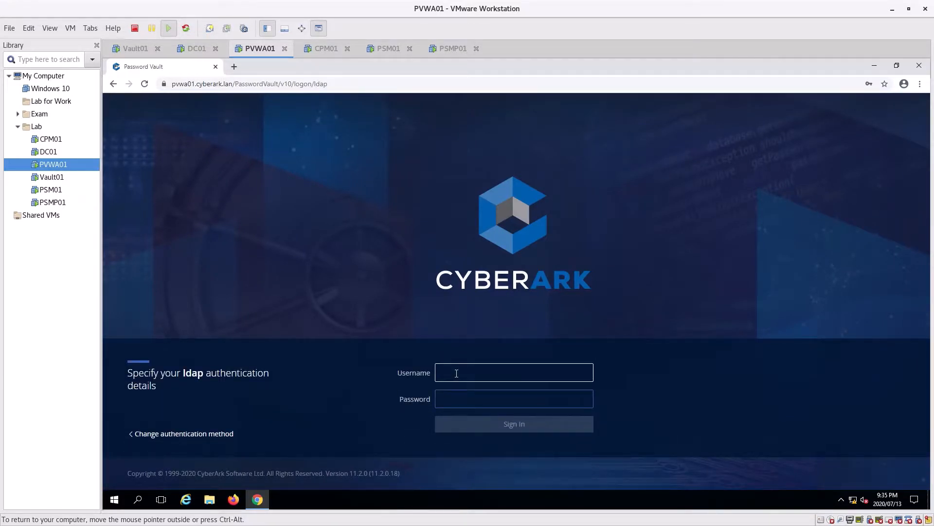
pyautogui.click(514, 372)
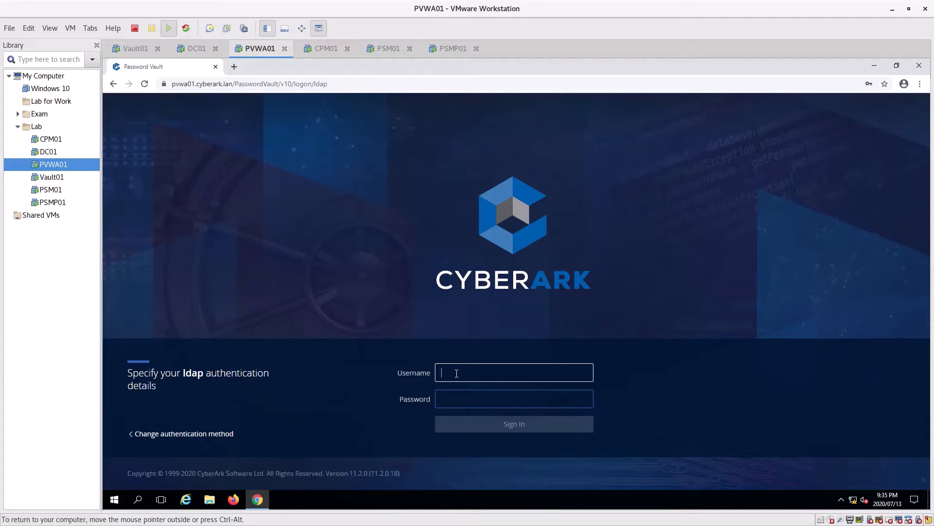
pyautogui.write('test1')
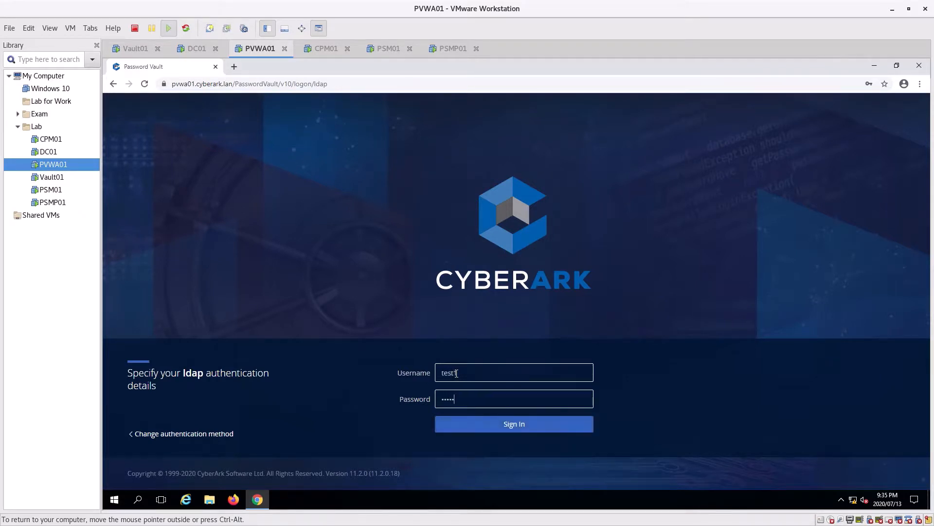
pyautogui.click(513, 423)
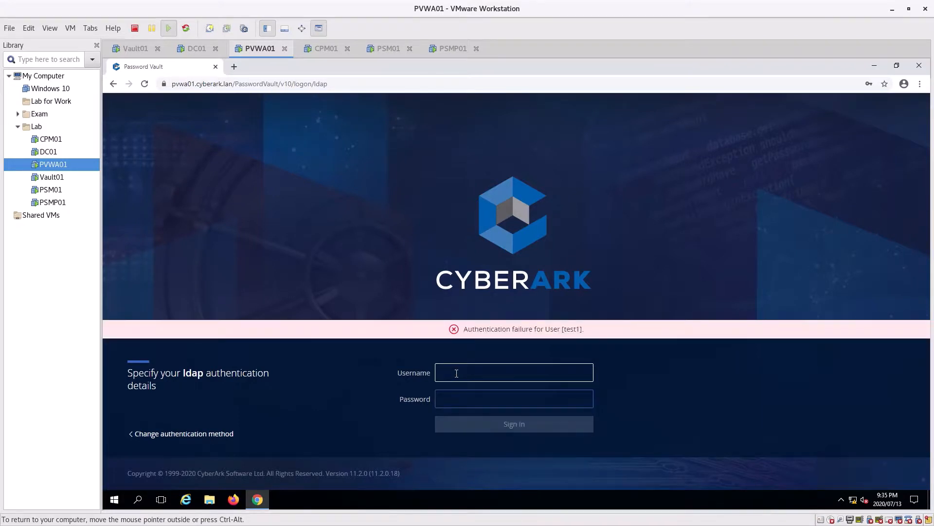
pyautogui.write('Test1')
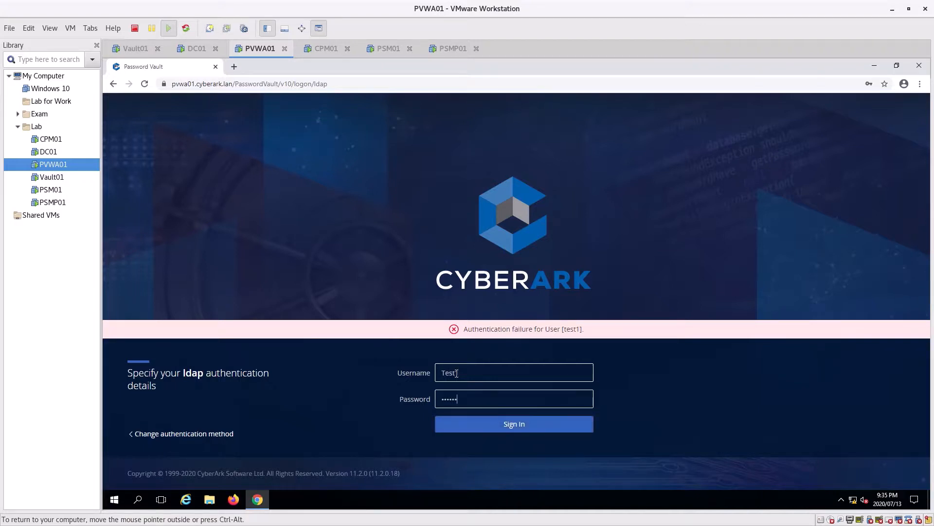
pyautogui.click(513, 424)
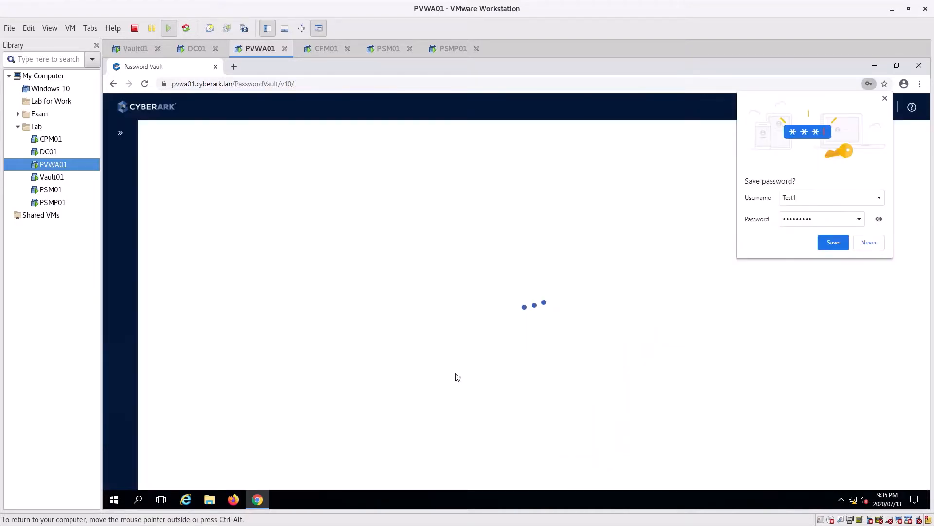
# Dismiss the save-password prompt, review System Health, and return to the Accounts View.
pyautogui.click(869, 242)
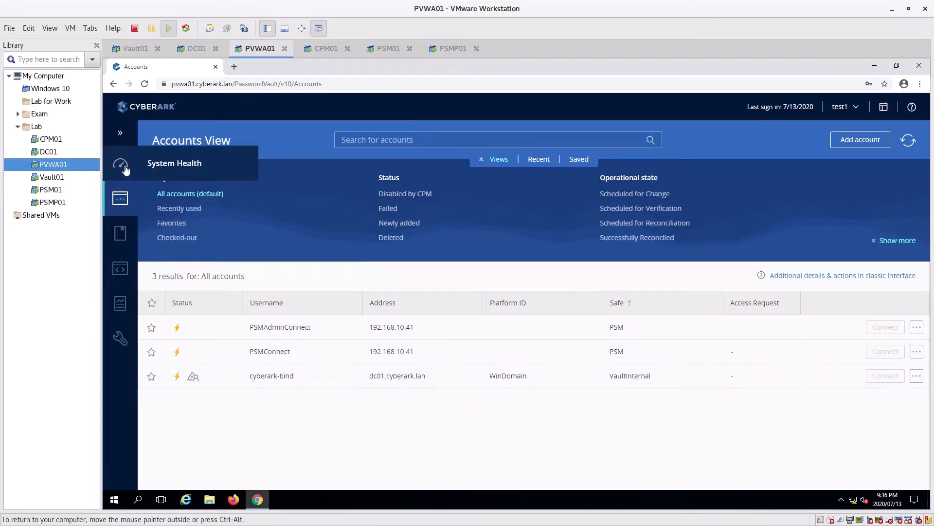
pyautogui.click(120, 164)
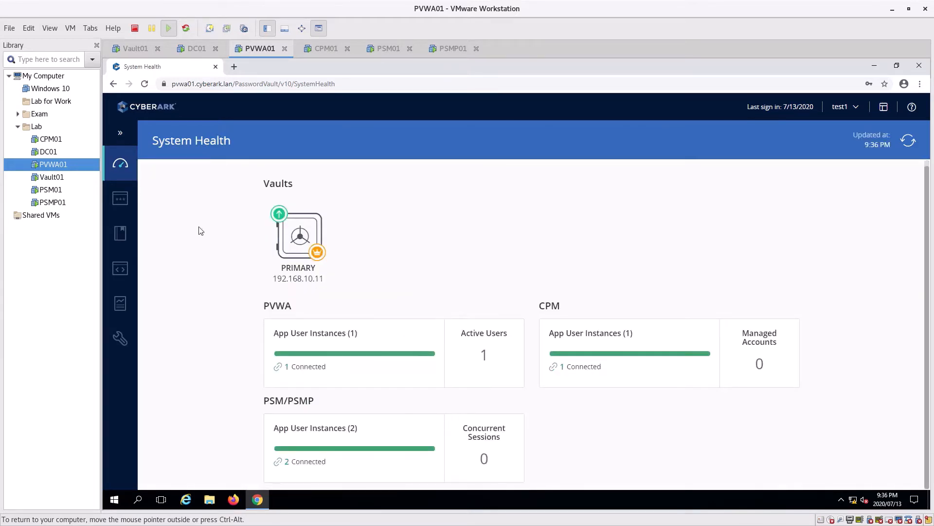
pyautogui.click(120, 198)
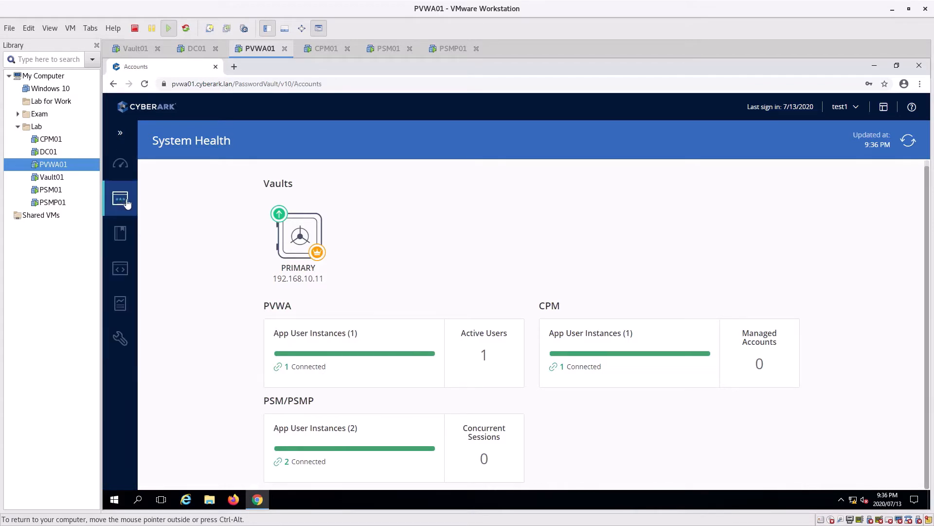
pyautogui.click(119, 198)
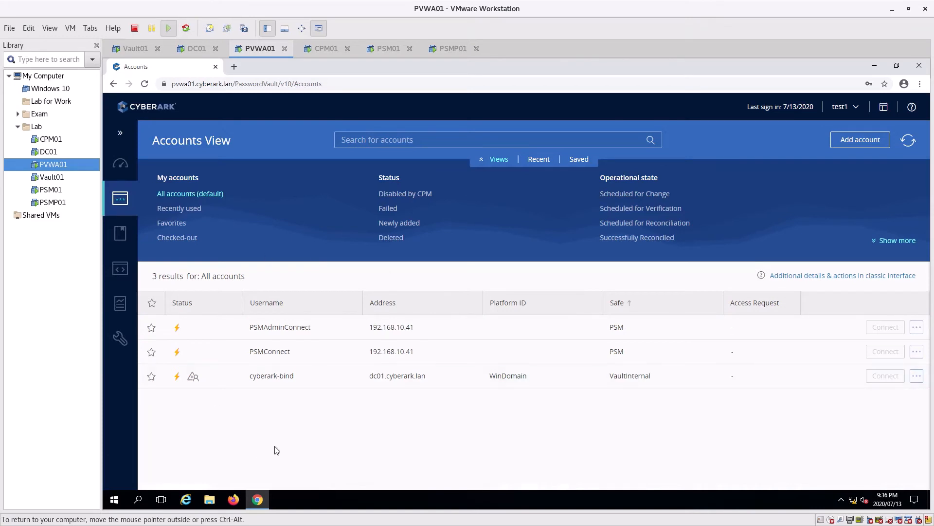
pyautogui.click(119, 338)
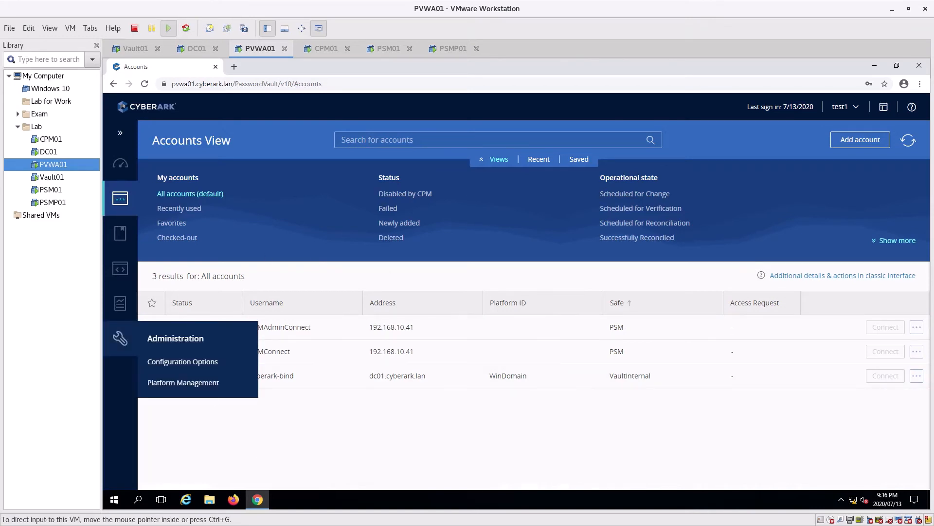